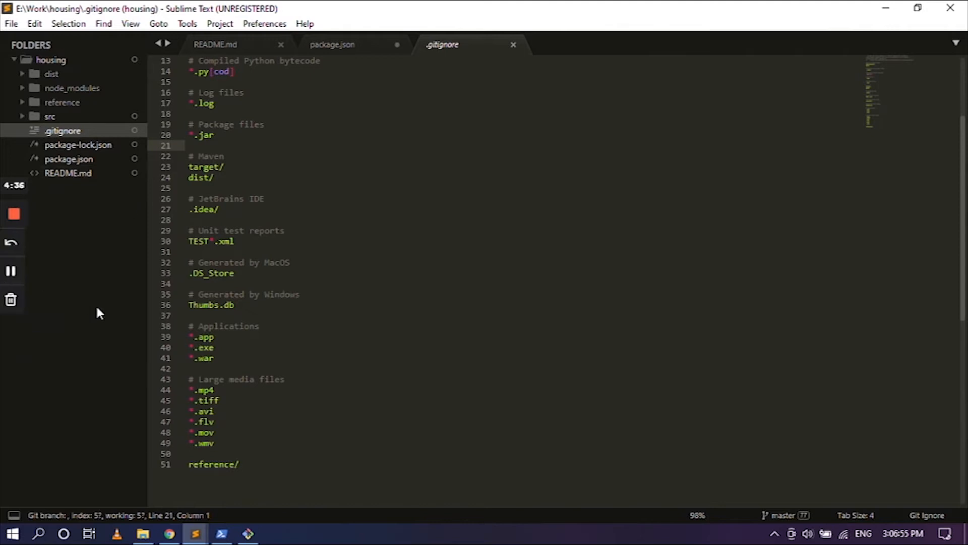
{"action": "mouse_move", "coordinate": [194, 533]}
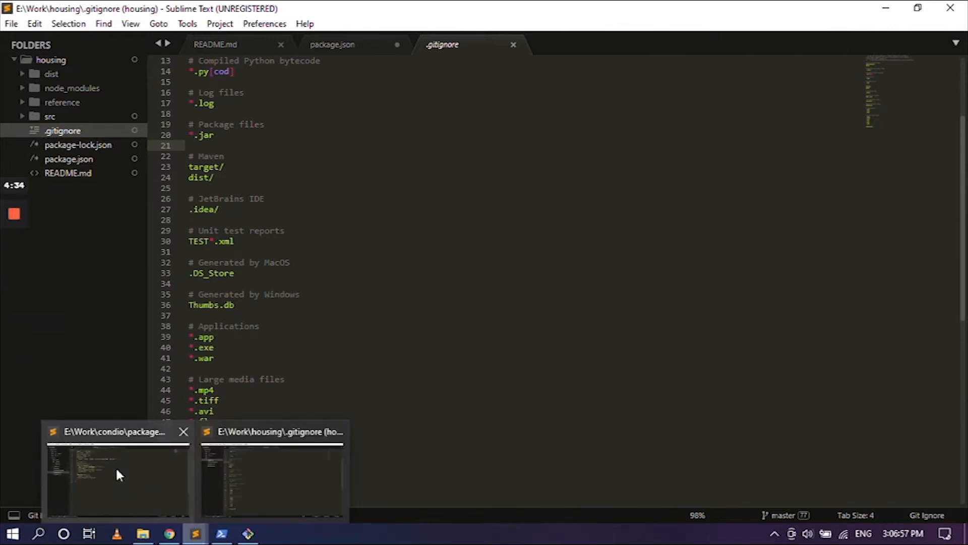
Copy gulpfile.js from the condio project into housing and refresh the housing folder
{"action": "left_click", "coordinate": [118, 473]}
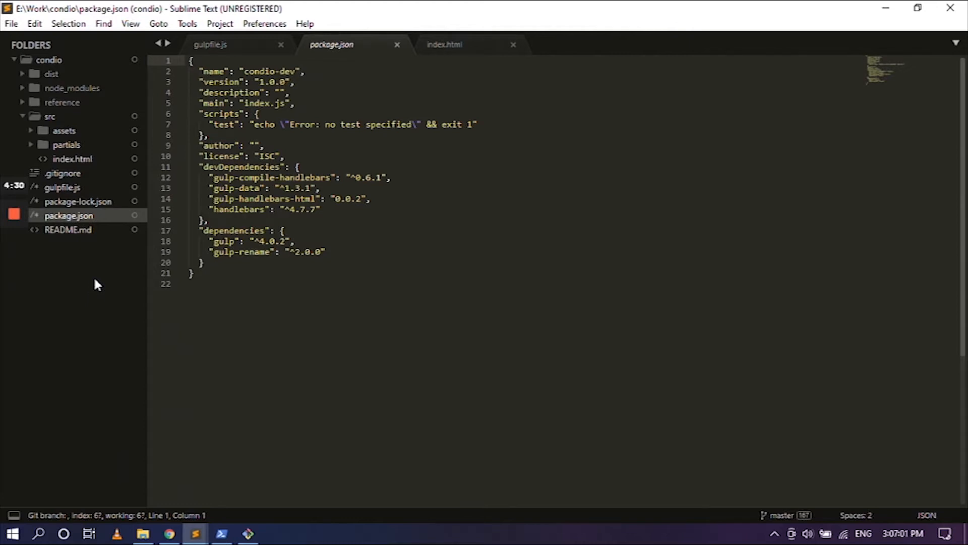
{"action": "mouse_move", "coordinate": [62, 187]}
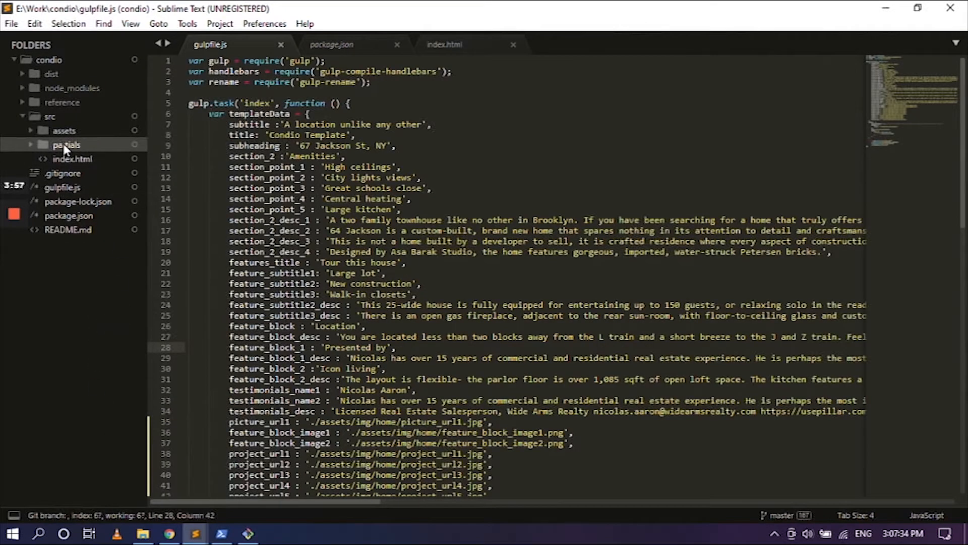
{"action": "right_click", "coordinate": [66, 145]}
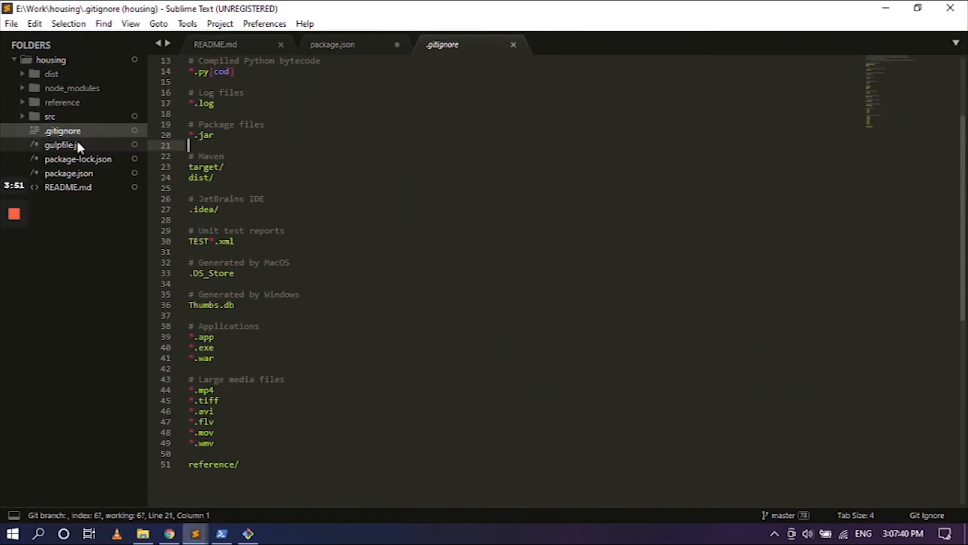
{"action": "right_click", "coordinate": [62, 130]}
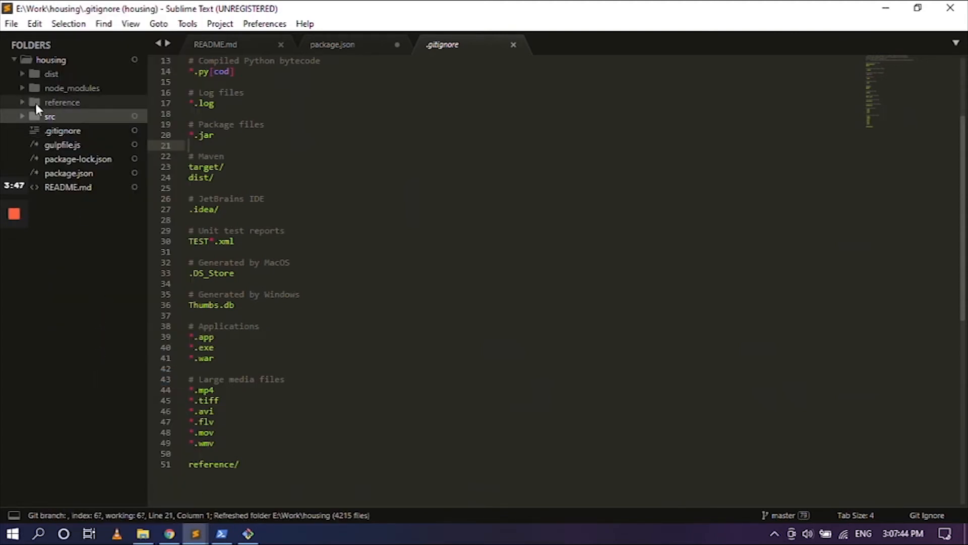
{"action": "left_click", "coordinate": [50, 116]}
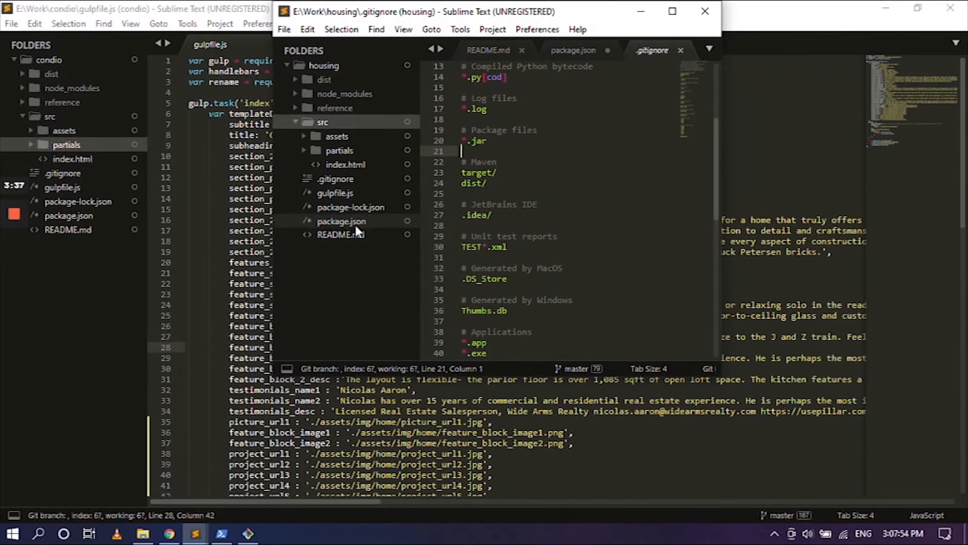
{"action": "mouse_move", "coordinate": [402, 256]}
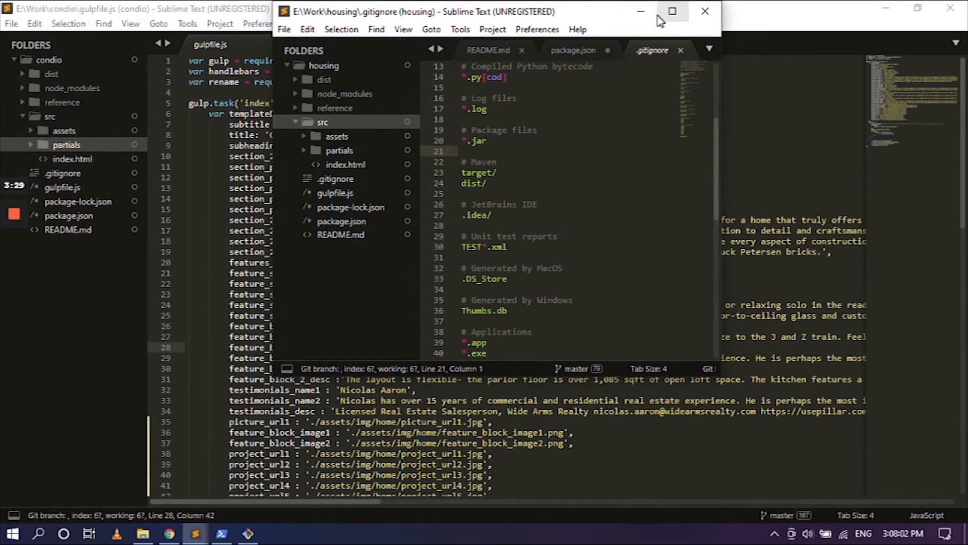
Maximize the housing window after confirming src holds assets, partials and index.html
{"action": "left_click", "coordinate": [672, 11]}
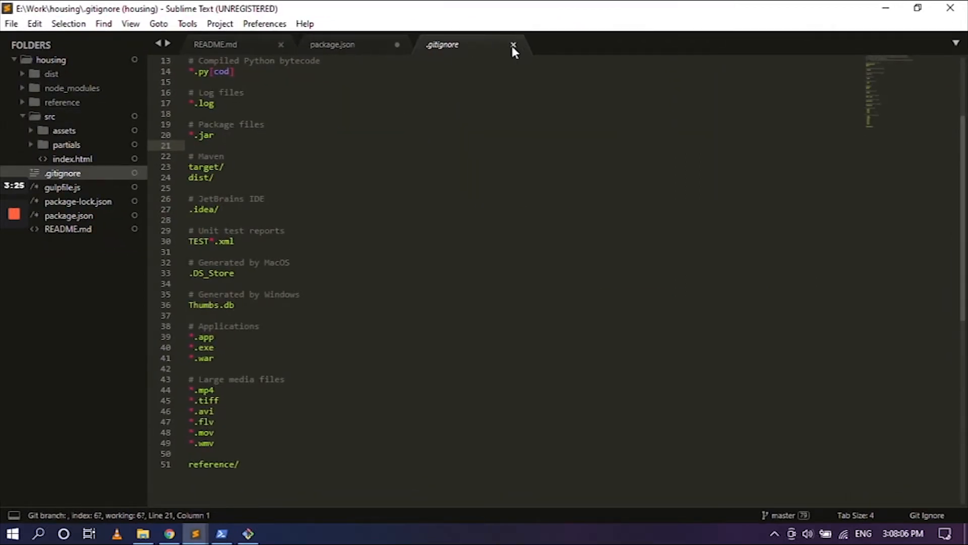
Close .gitignore, package.json (saved as housing-dev) and README.md, and bring up the housing gulpfile.js
{"action": "left_click", "coordinate": [512, 44]}
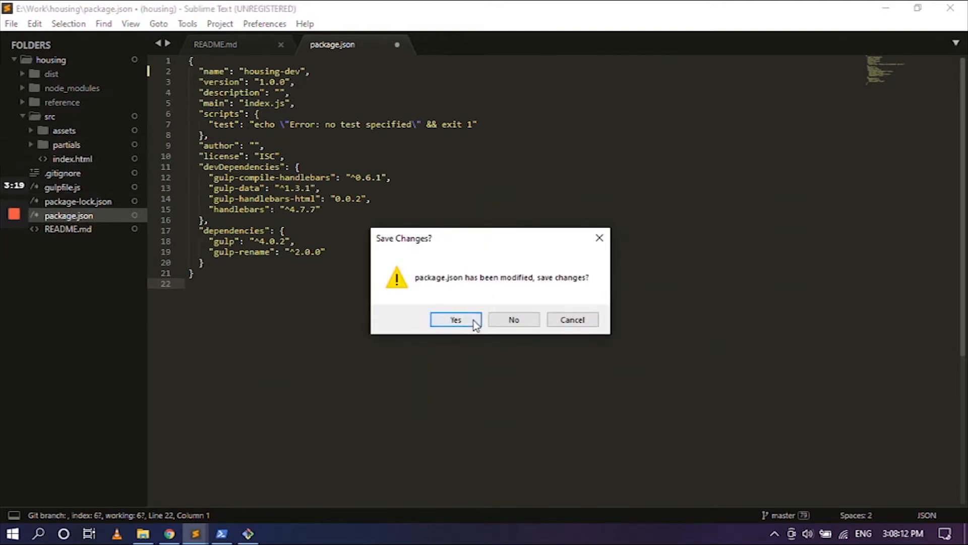
{"action": "left_click", "coordinate": [455, 320]}
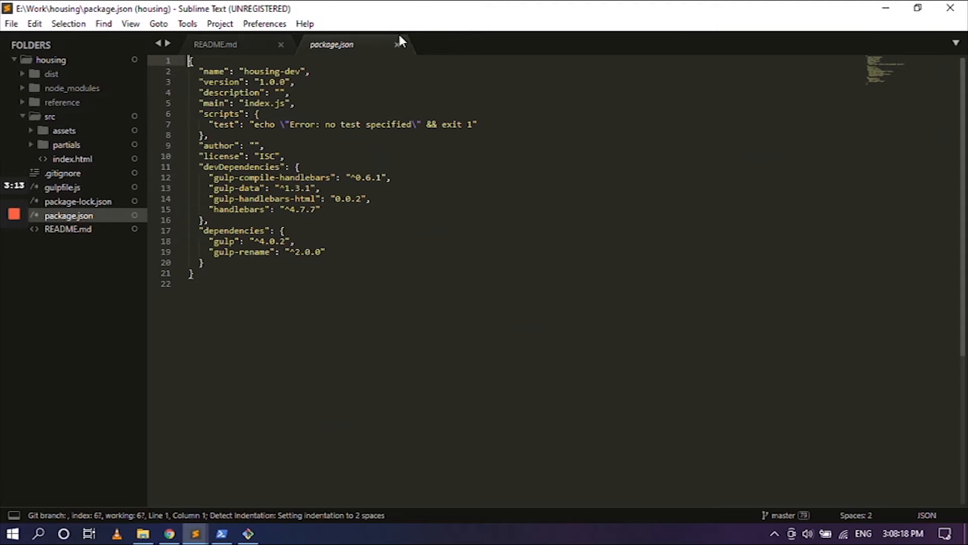
{"action": "left_click", "coordinate": [397, 44]}
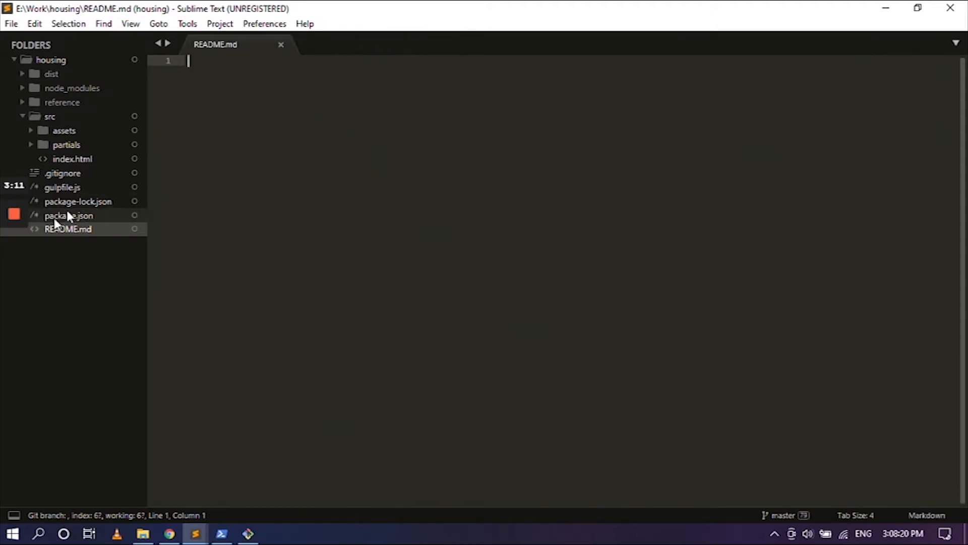
{"action": "mouse_move", "coordinate": [83, 179]}
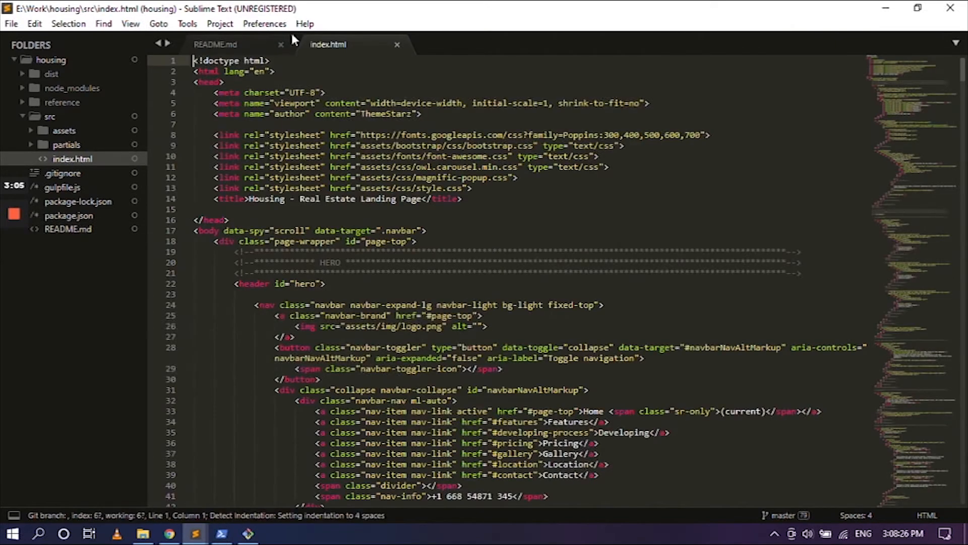
{"action": "left_click", "coordinate": [281, 43]}
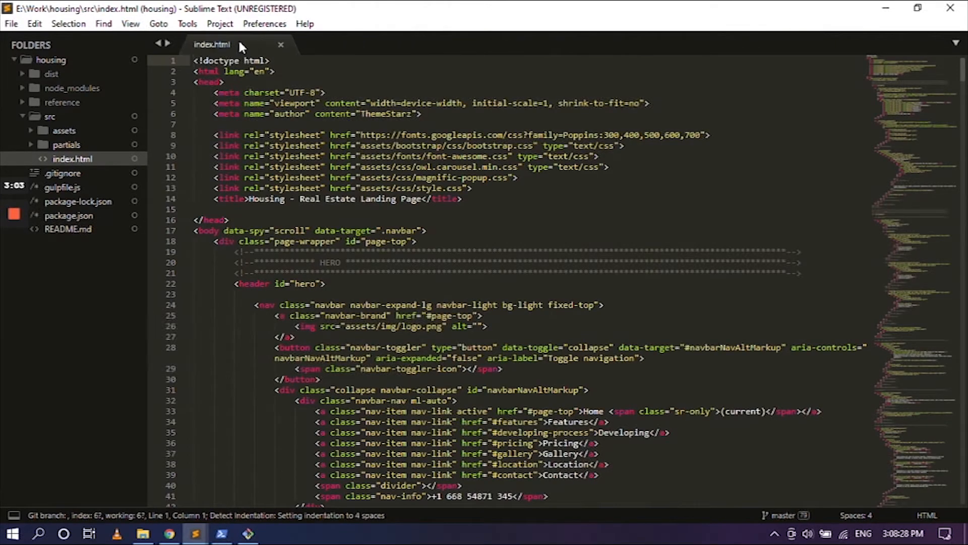
{"action": "mouse_move", "coordinate": [62, 187]}
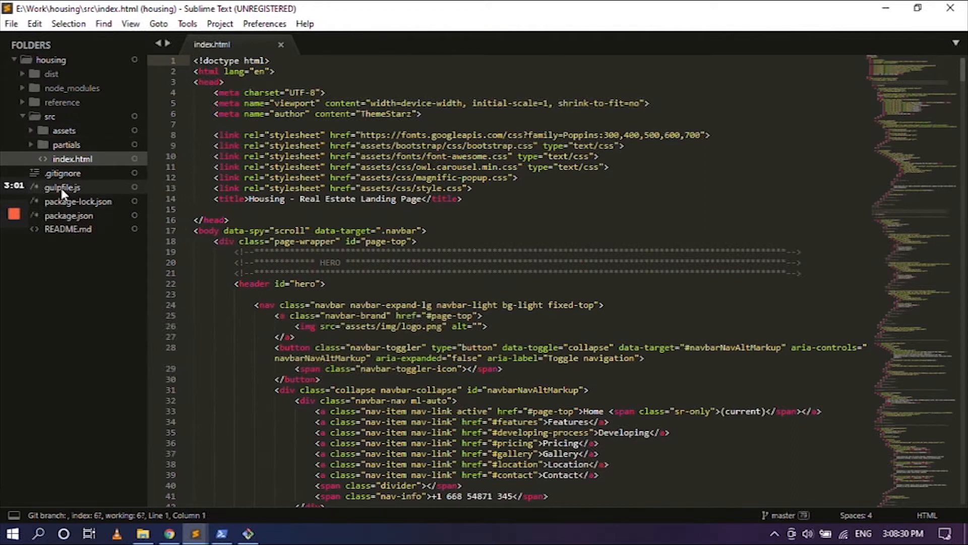
{"action": "left_click", "coordinate": [62, 187]}
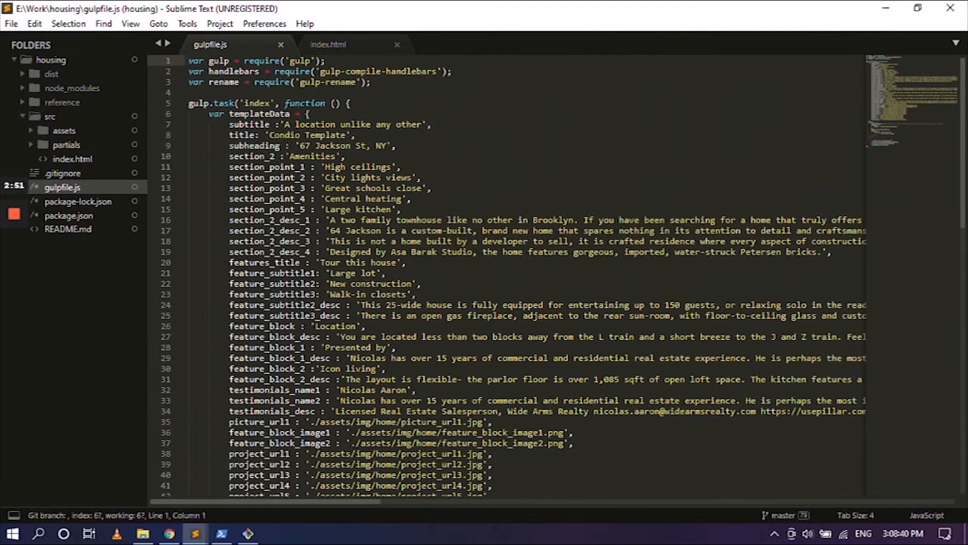
Review gulpfile.js templateData to find the fields following subtitle
{"action": "scroll", "scroll_direction": "down", "scroll_amount": 3}
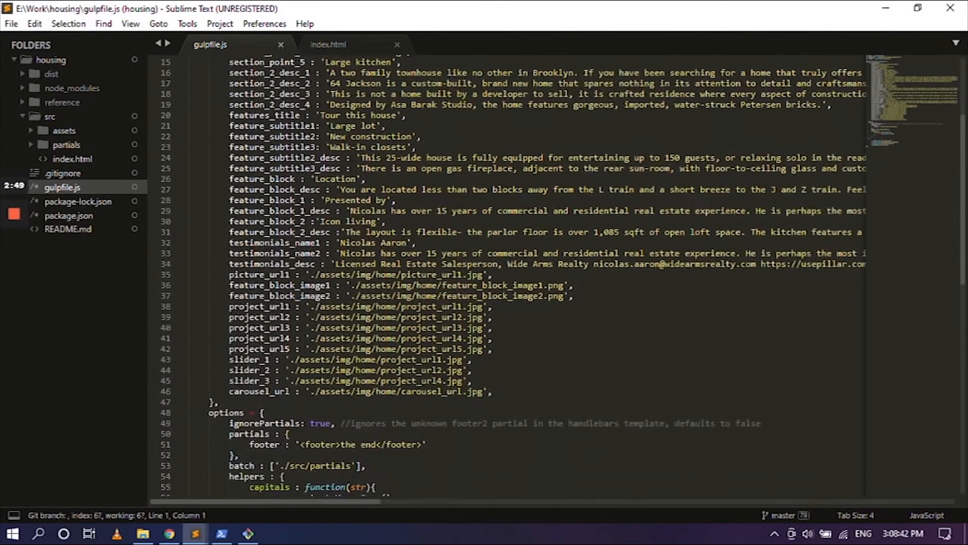
{"action": "scroll", "scroll_direction": "up", "scroll_amount": 3}
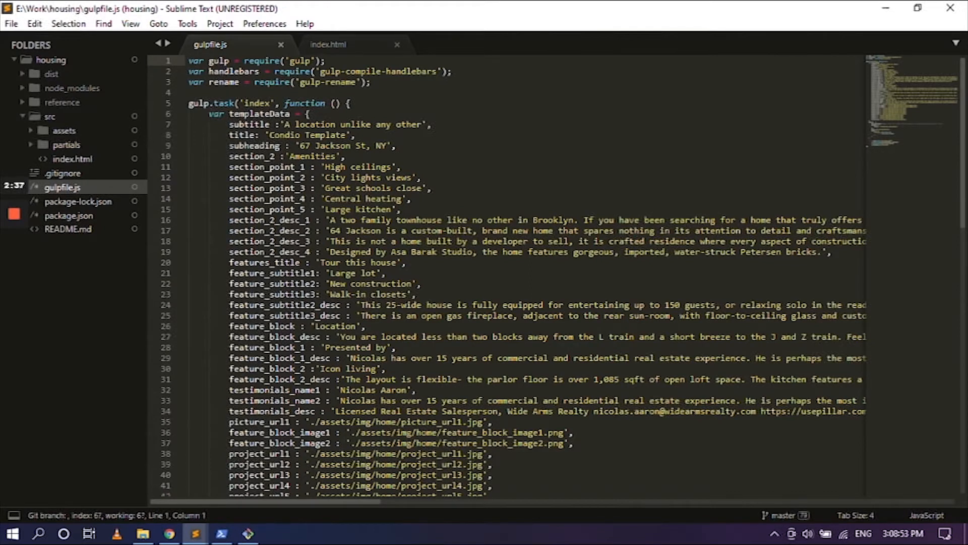
{"action": "scroll", "scroll_direction": "down", "scroll_amount": 3}
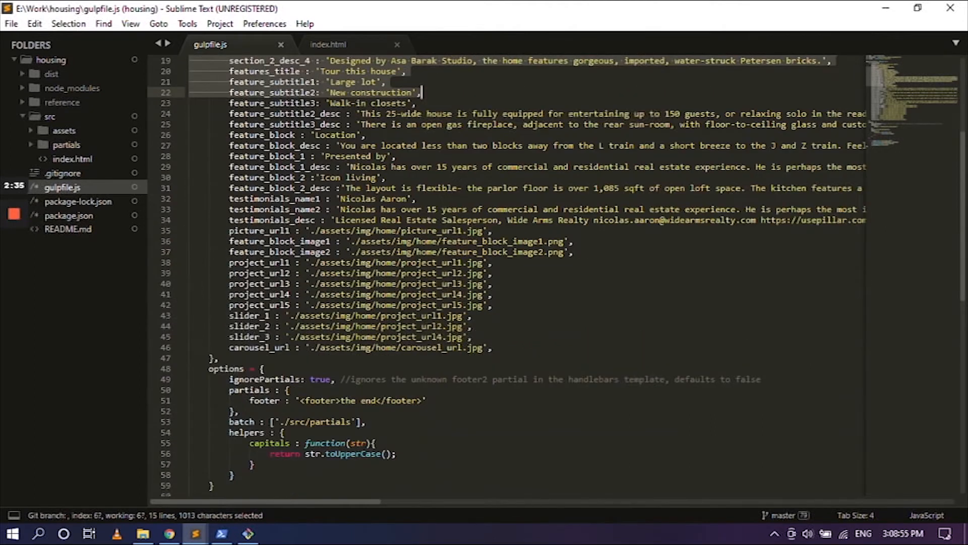
{"action": "scroll", "scroll_direction": "up", "scroll_amount": 3}
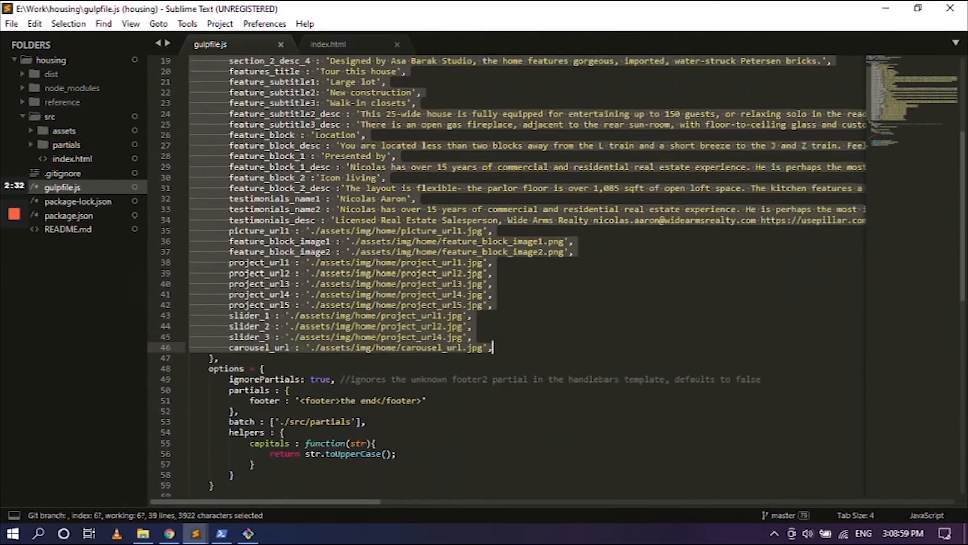
{"action": "mouse_move", "coordinate": [506, 355]}
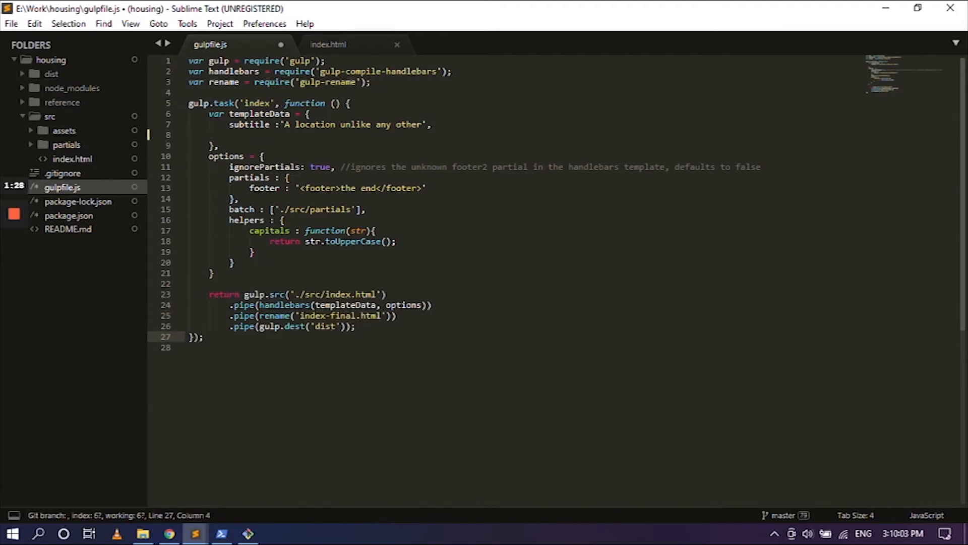
{"action": "mouse_move", "coordinate": [221, 534]}
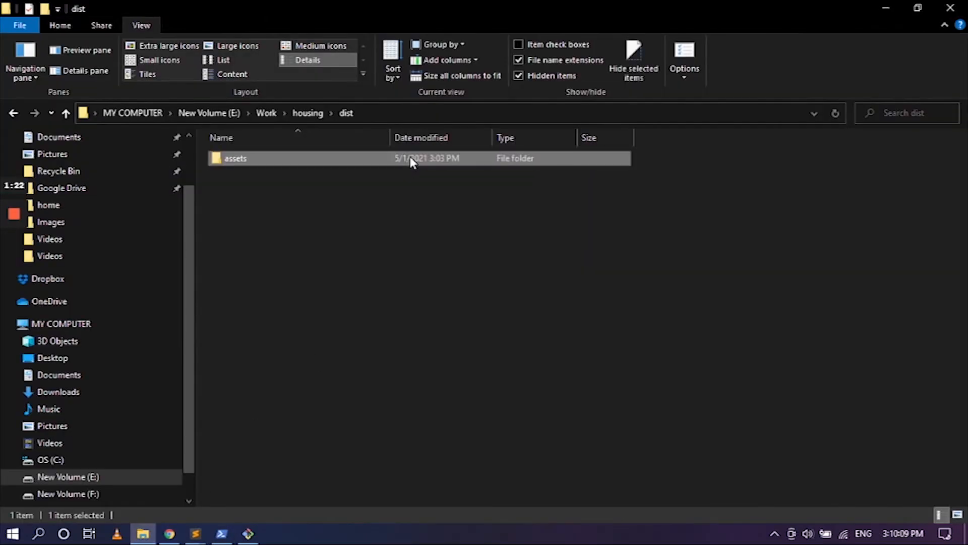
Confirm E:\Work\housing\dist holds only assets, then return to gulpfile.js in Sublime Text
{"action": "left_click", "coordinate": [494, 291]}
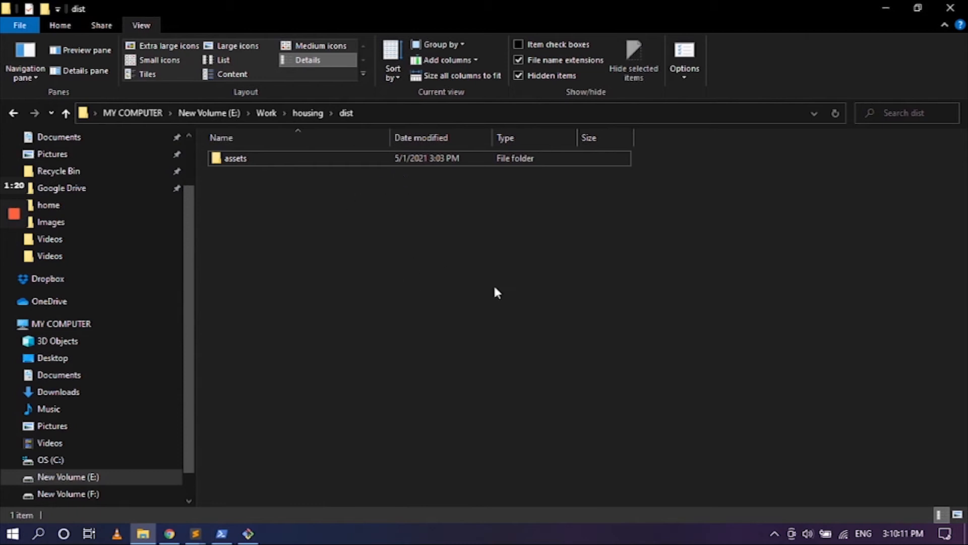
{"action": "mouse_move", "coordinate": [221, 483]}
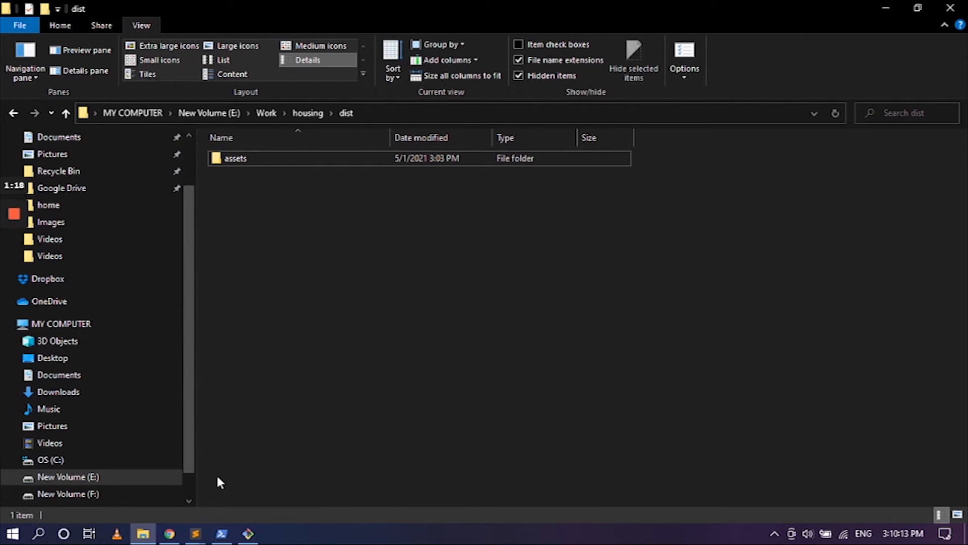
{"action": "mouse_move", "coordinate": [284, 200]}
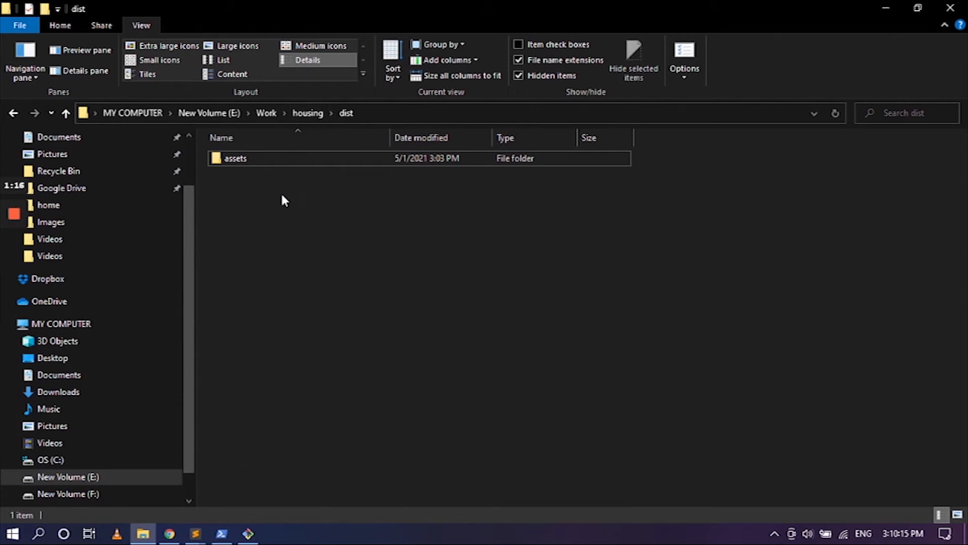
{"action": "mouse_move", "coordinate": [406, 308]}
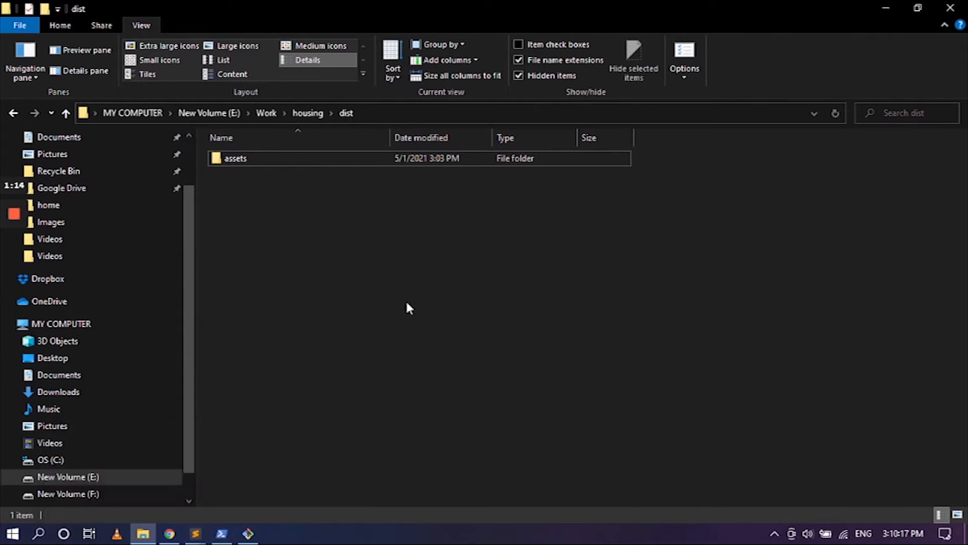
{"action": "left_click", "coordinate": [193, 534]}
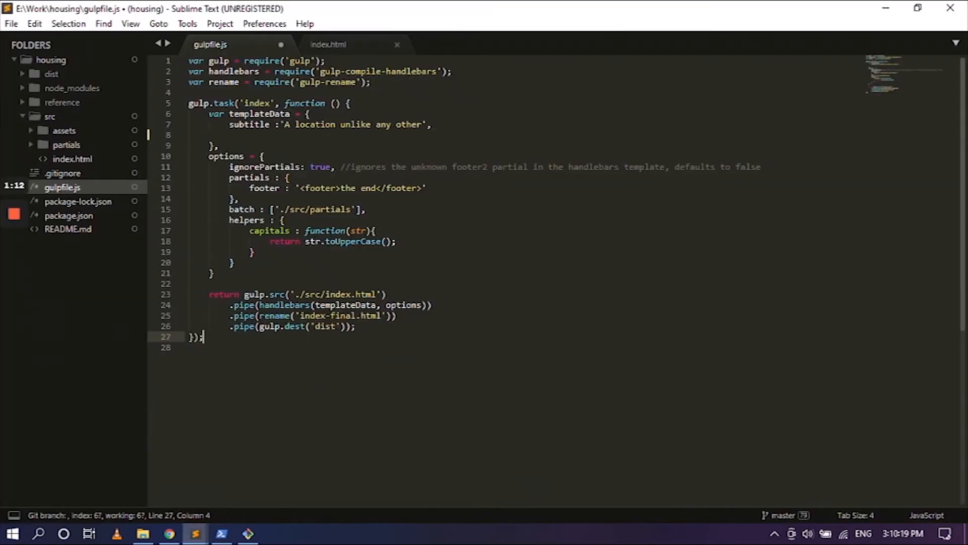
Cut 'Housing - Real Estate Landing Page' from index.html's title element
{"action": "left_click", "coordinate": [327, 44]}
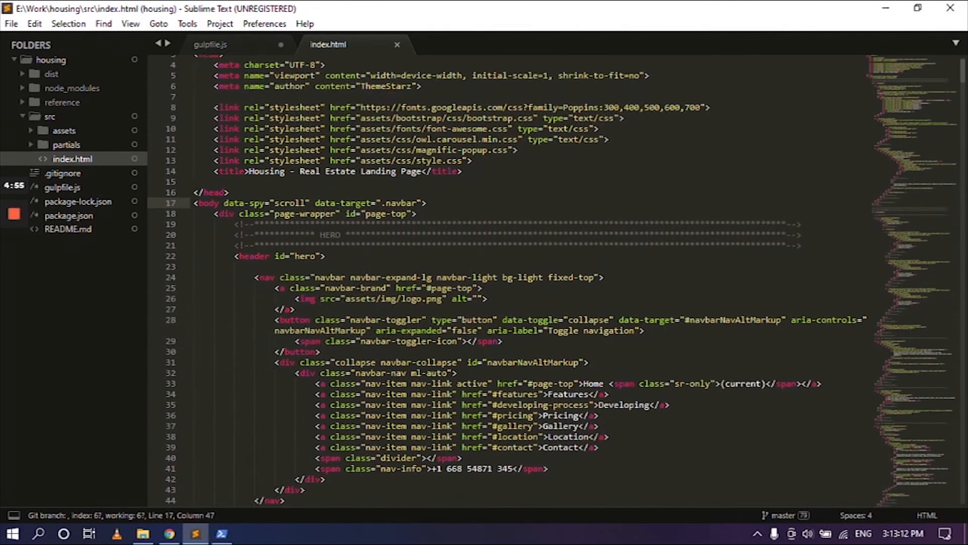
{"action": "scroll", "scroll_direction": "up", "scroll_amount": 3}
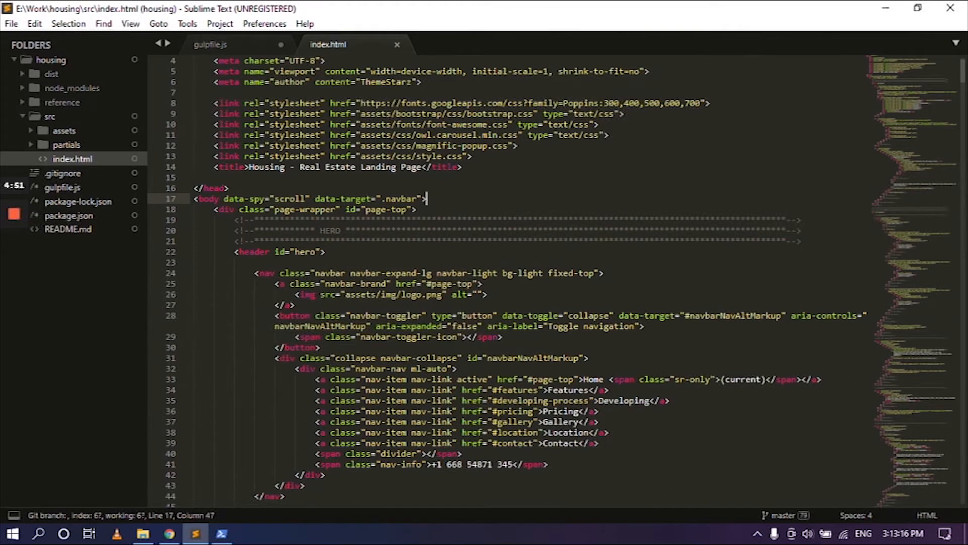
{"action": "scroll", "scroll_direction": "up", "scroll_amount": 3}
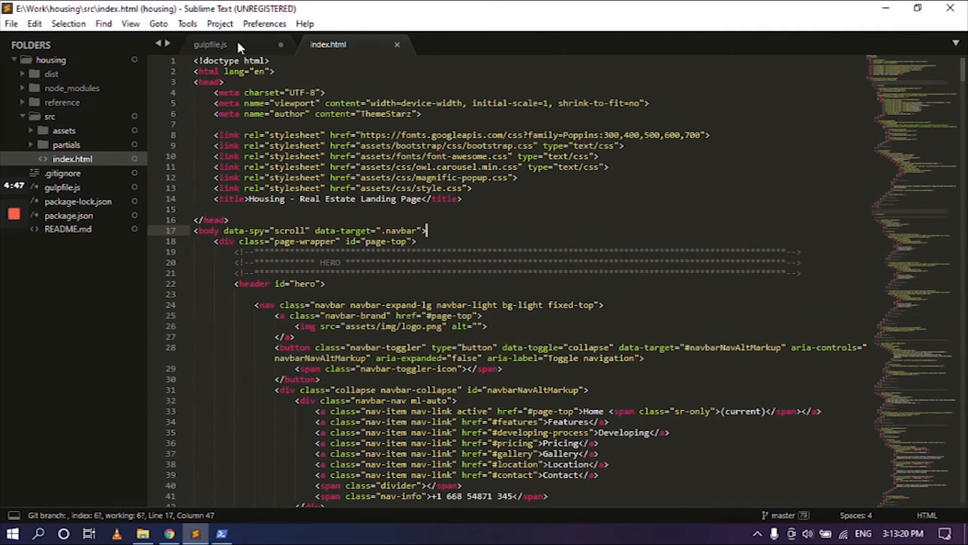
{"action": "left_click", "coordinate": [210, 44]}
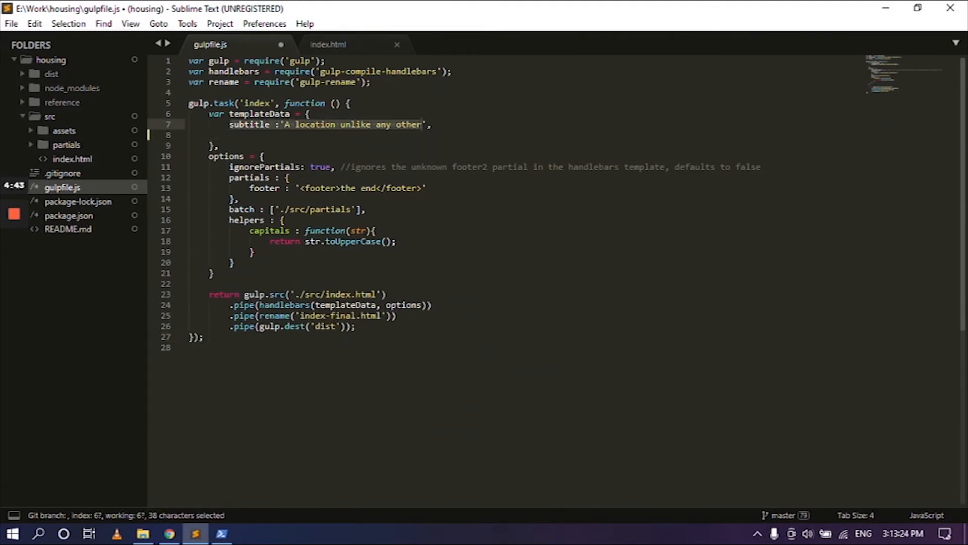
{"action": "left_click", "coordinate": [427, 124]}
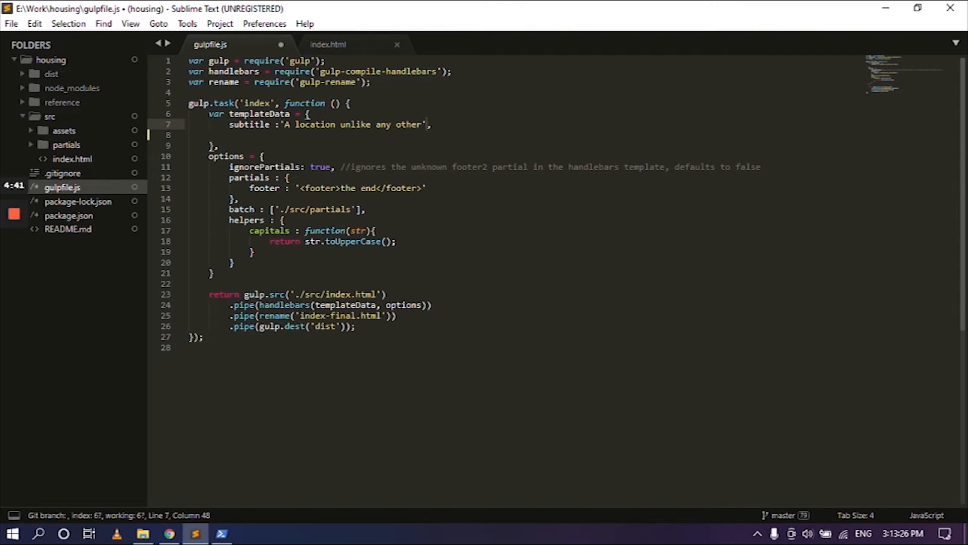
{"action": "left_click", "coordinate": [328, 44]}
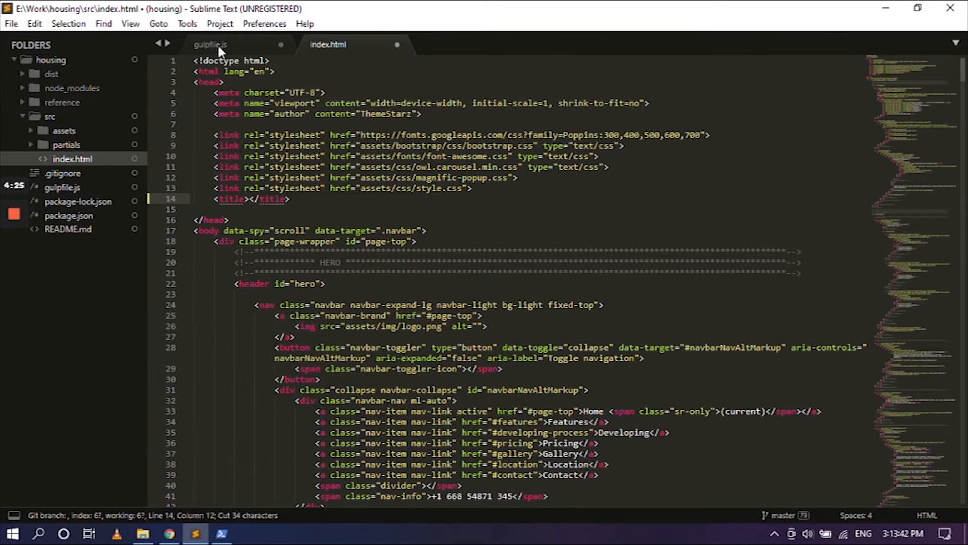
Rename the gulpfile subtitle key to title with value 'Housing - Real Estate Landing Page'
{"action": "left_click", "coordinate": [209, 44]}
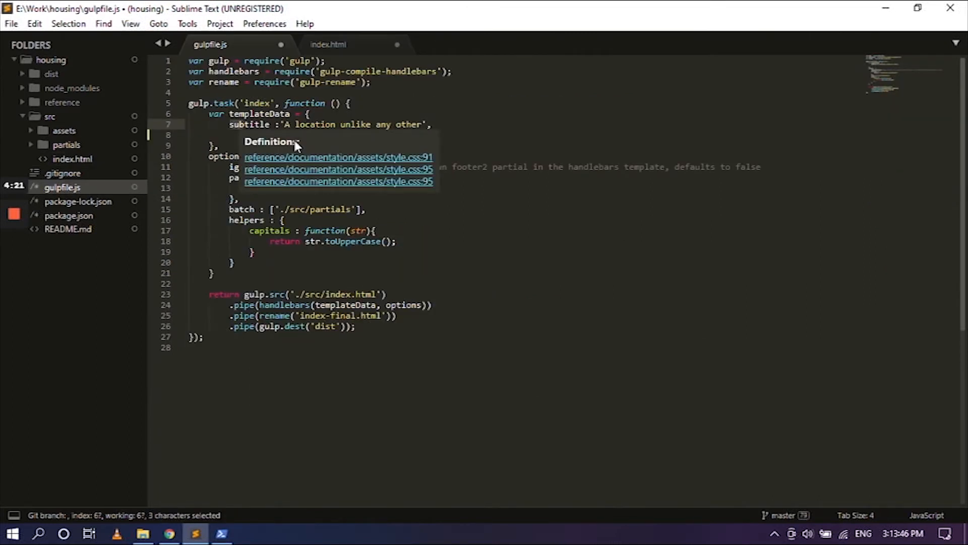
{"action": "type", "text": "title"}
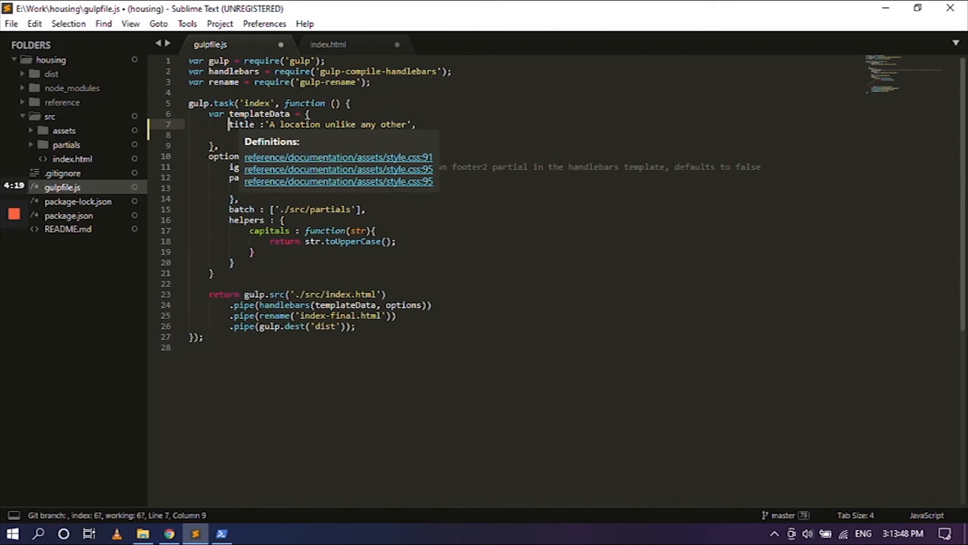
{"action": "left_click", "coordinate": [271, 124]}
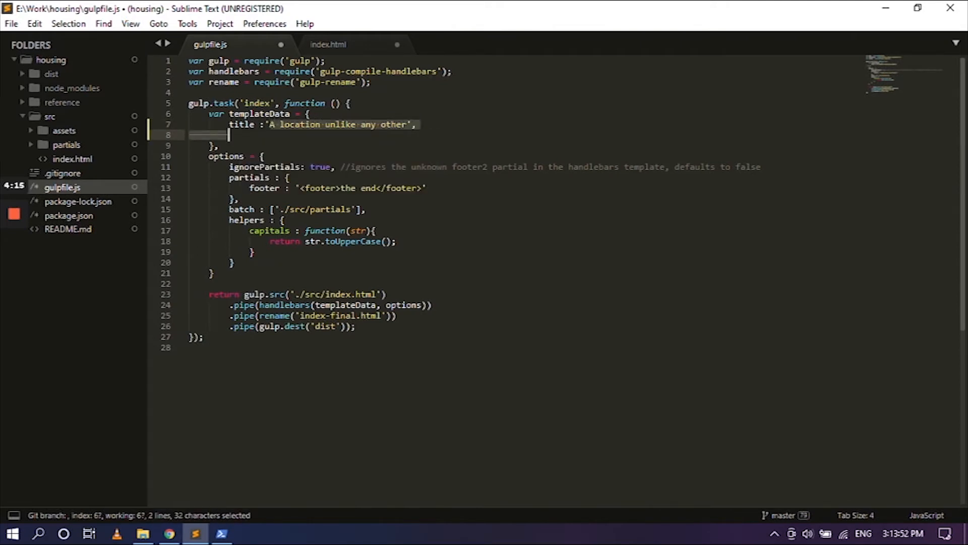
{"action": "type", "text": "Housing - Real Estate Landing Page"}
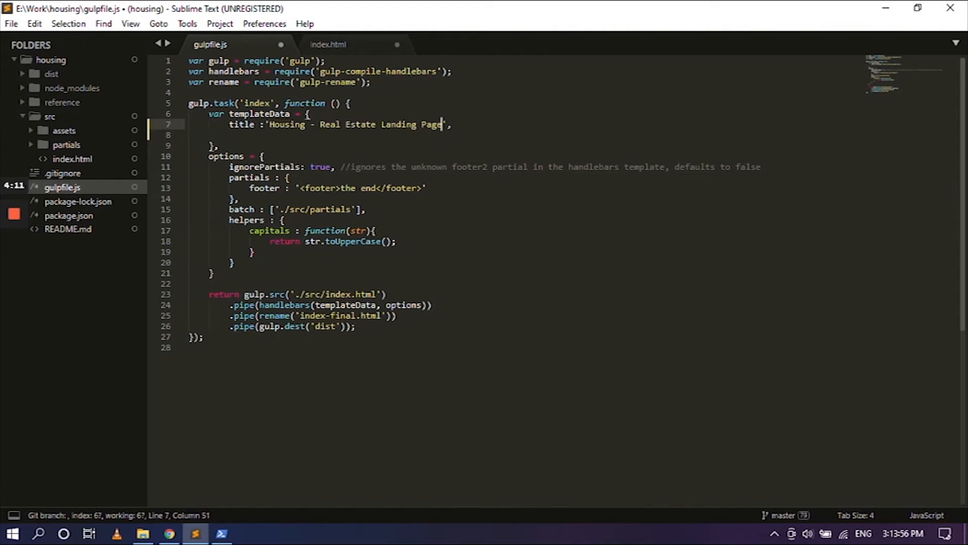
{"action": "left_click", "coordinate": [328, 44]}
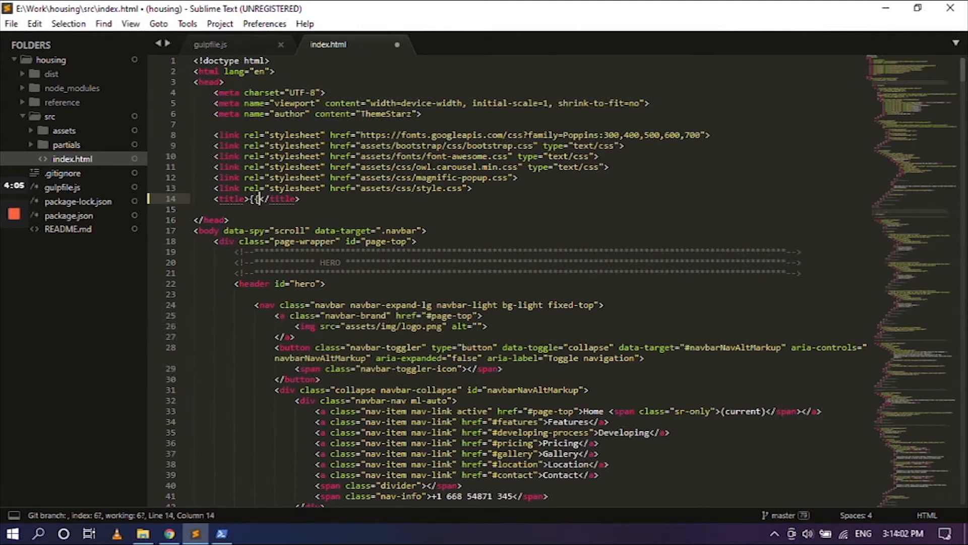
Put a {{title}} placeholder in index.html's title tag and save index.html and gulpfile.js
{"action": "type", "text": "}}"}
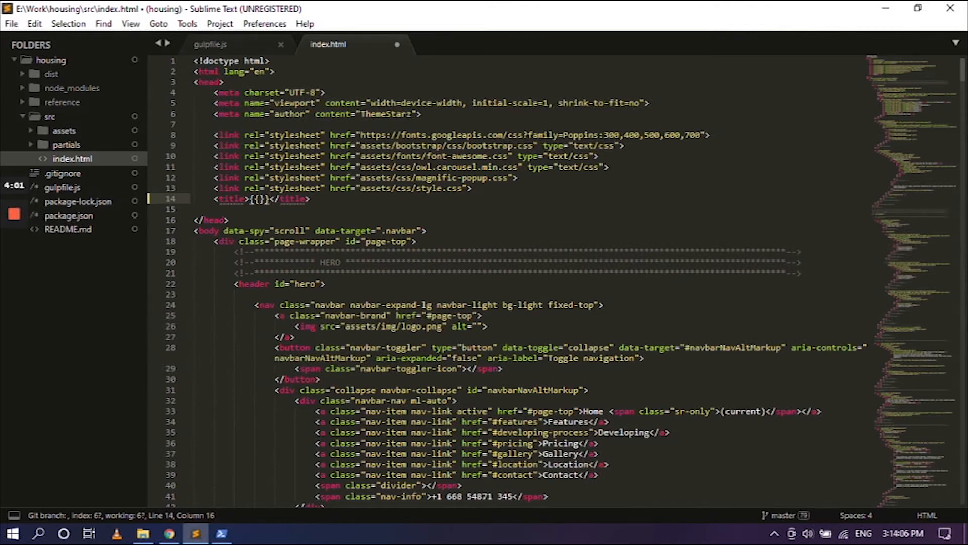
{"action": "left_click", "coordinate": [209, 44]}
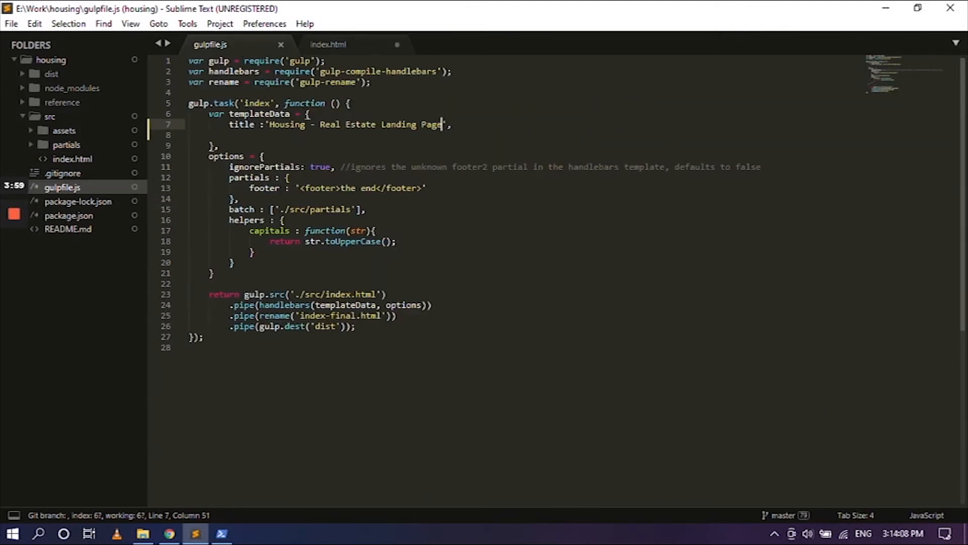
{"action": "double_click", "coordinate": [240, 124]}
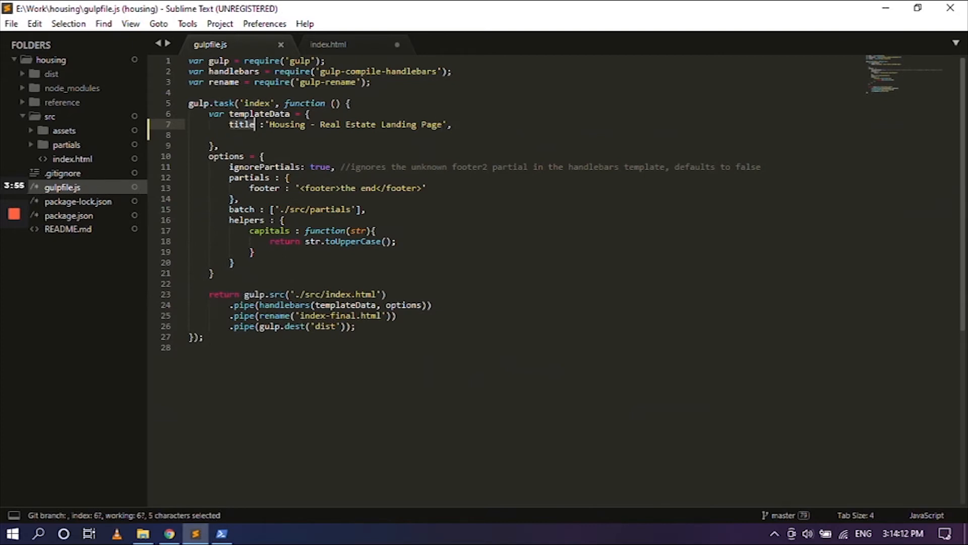
{"action": "left_click", "coordinate": [328, 44]}
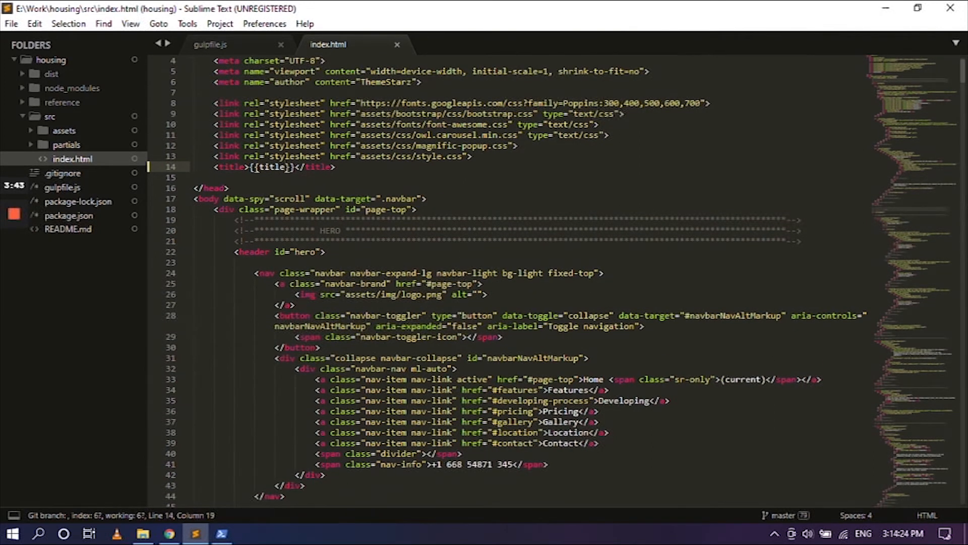
{"action": "scroll", "scroll_direction": "down", "scroll_amount": 3}
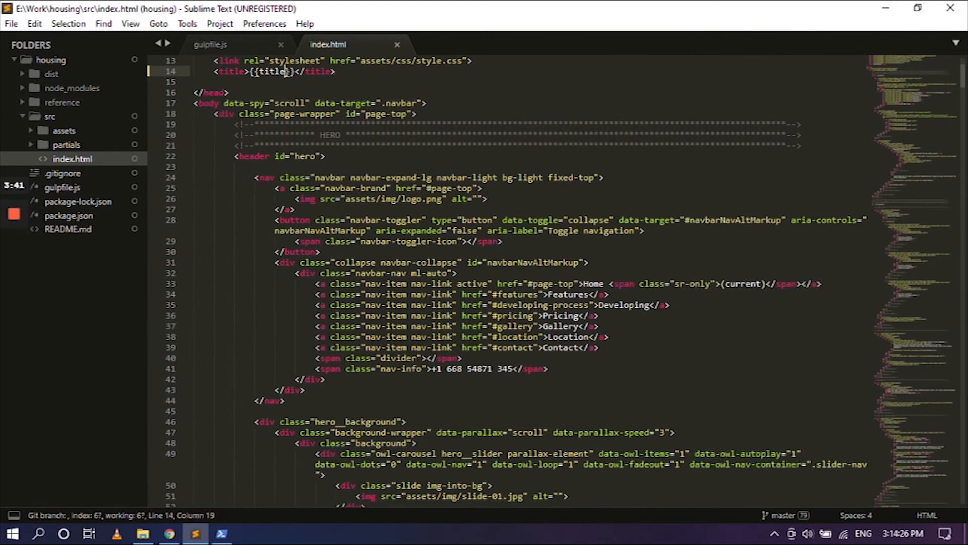
{"action": "scroll", "scroll_direction": "down", "scroll_amount": 3}
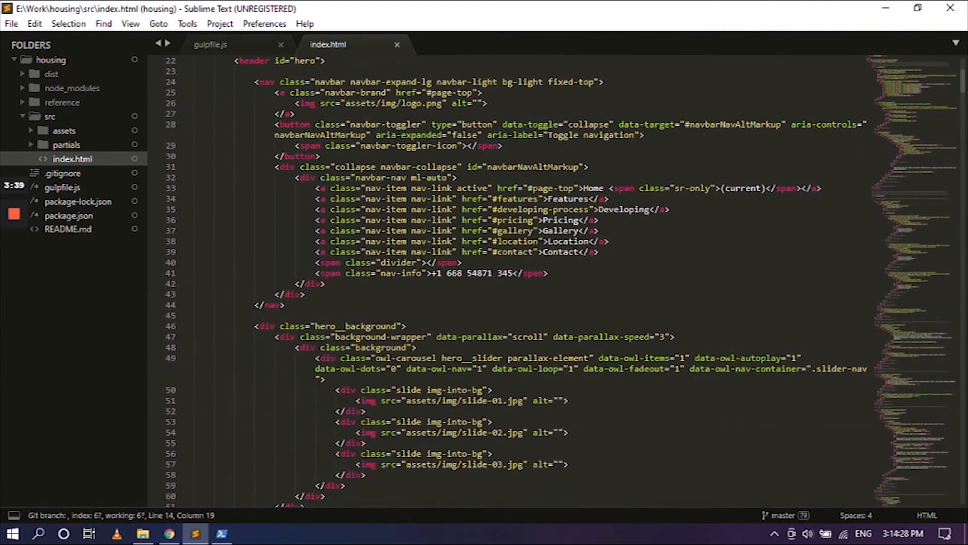
{"action": "scroll", "scroll_direction": "up", "scroll_amount": 3}
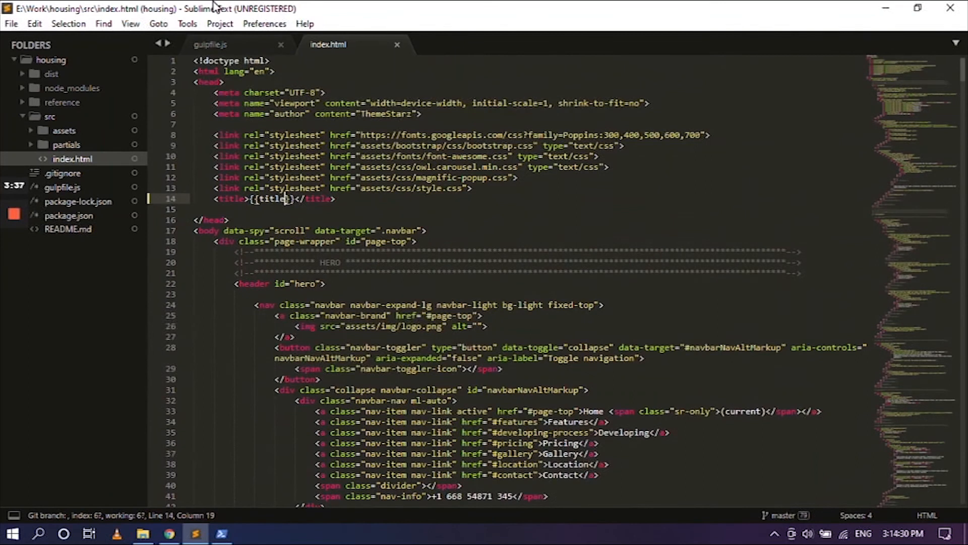
{"action": "mouse_move", "coordinate": [190, 469]}
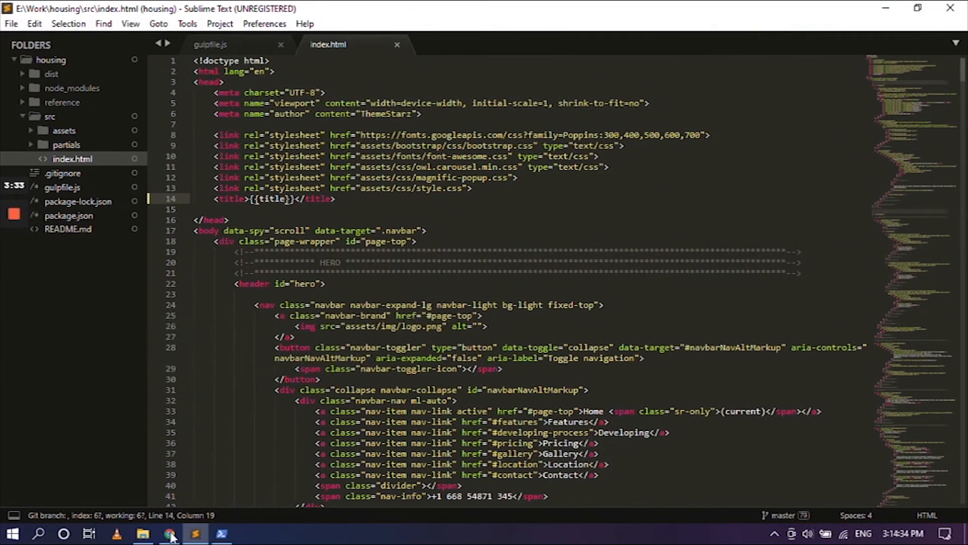
In Chrome, scroll the 1701 Icon Cir demo page to Modern Living by the Coast
{"action": "left_click", "coordinate": [168, 534]}
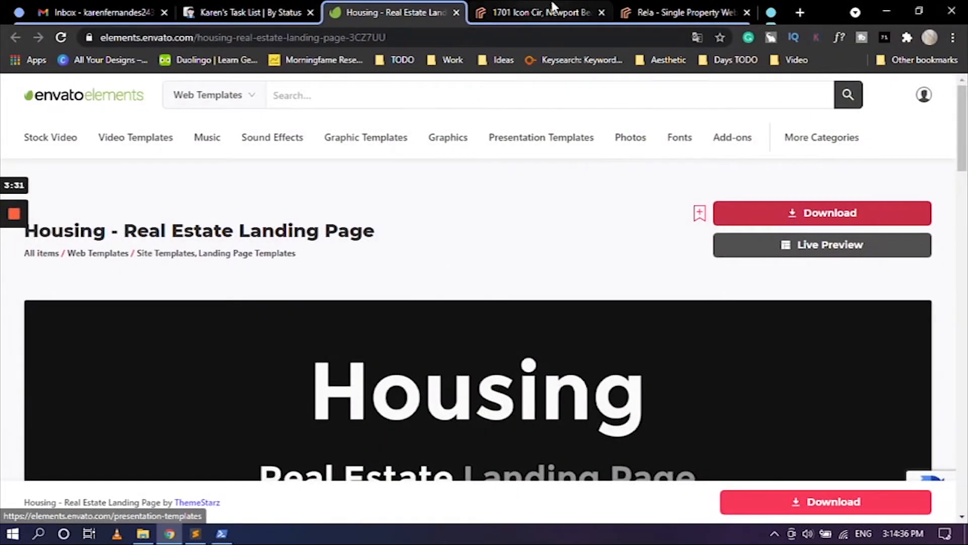
{"action": "left_click", "coordinate": [540, 12]}
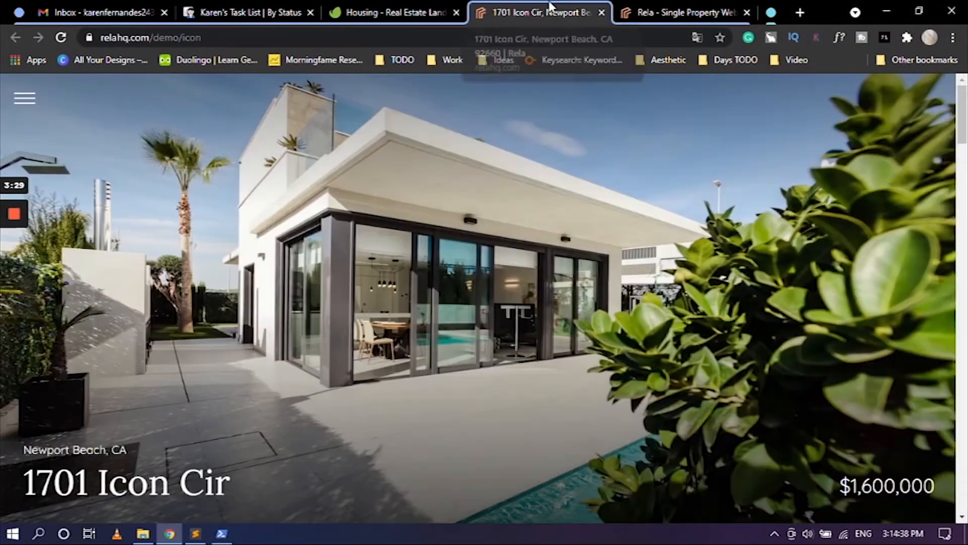
{"action": "mouse_move", "coordinate": [470, 278]}
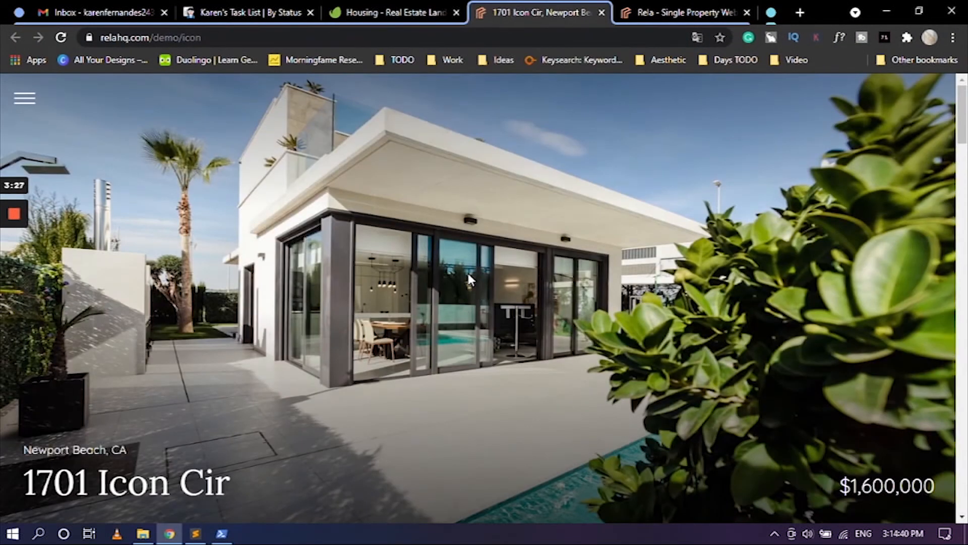
{"action": "mouse_move", "coordinate": [343, 347]}
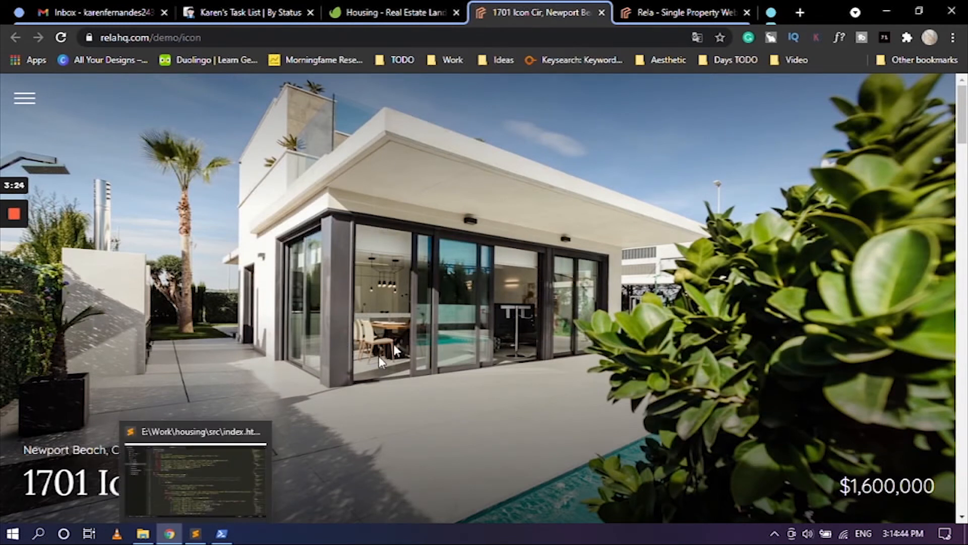
{"action": "scroll", "scroll_direction": "down", "scroll_amount": 3}
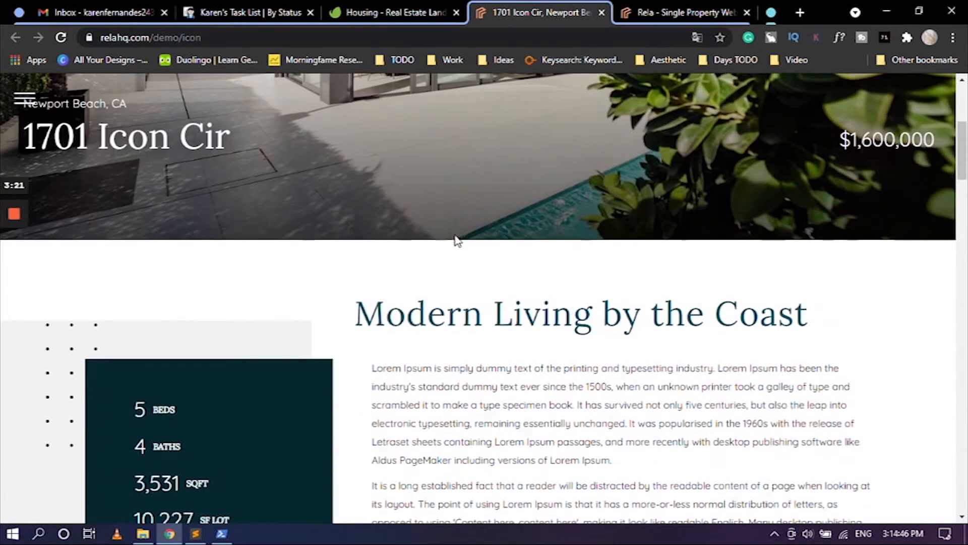
{"action": "scroll", "scroll_direction": "down", "scroll_amount": 3}
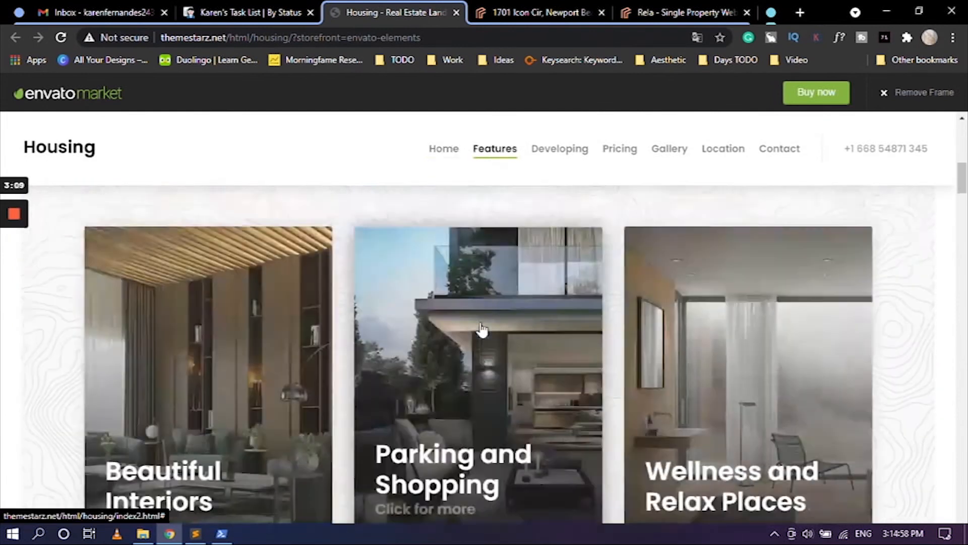
Return the Housing demo to its Greenfield Residence home section, then switch back to Sublime Text
{"action": "left_click", "coordinate": [444, 149]}
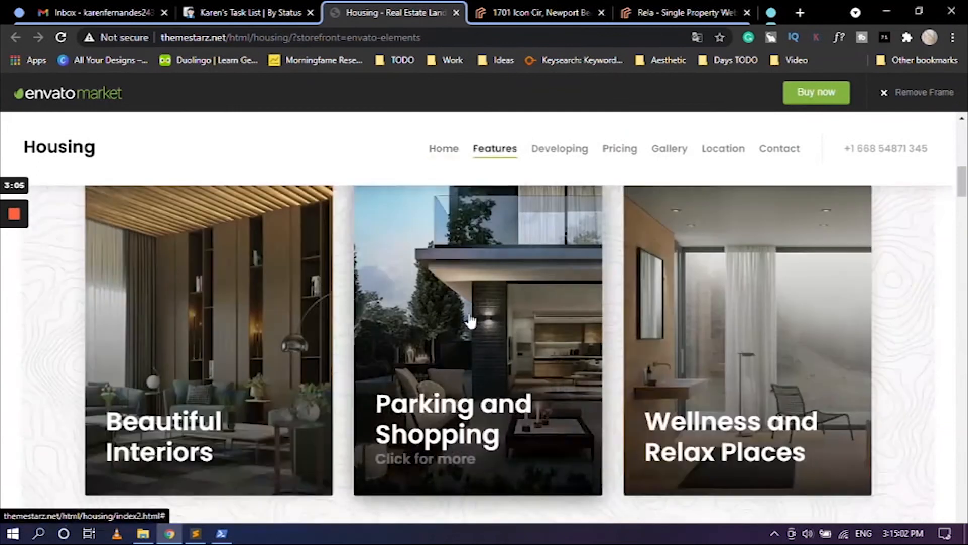
{"action": "scroll", "scroll_direction": "down", "scroll_amount": 3}
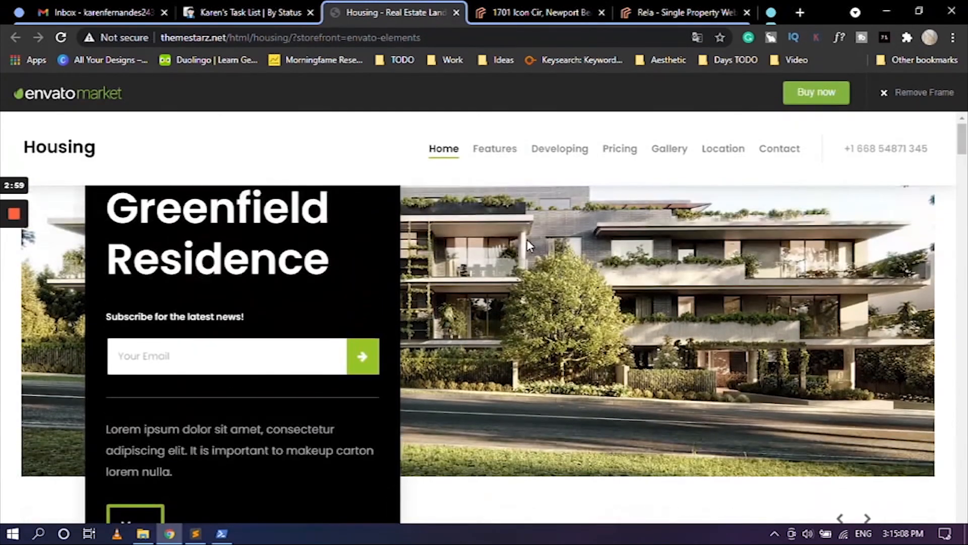
{"action": "left_click", "coordinate": [195, 533]}
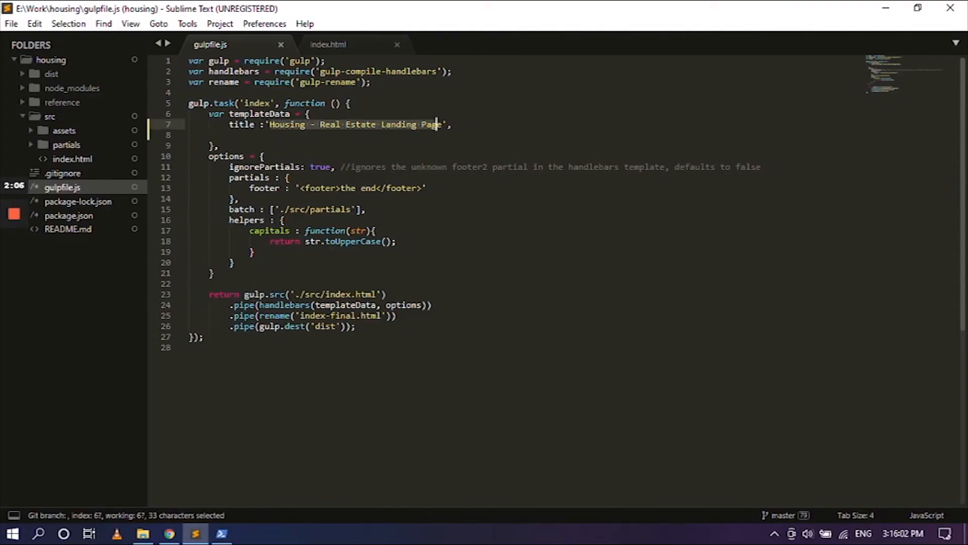
Enter 'Greenfield Residence' as the templateData title in gulpfile.js and save it
{"action": "left_click", "coordinate": [169, 534]}
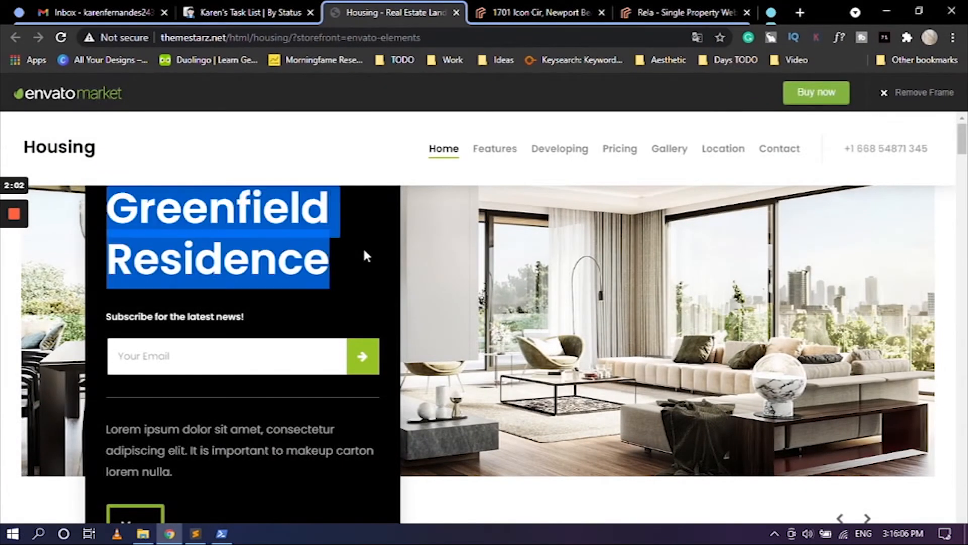
{"action": "mouse_move", "coordinate": [194, 533]}
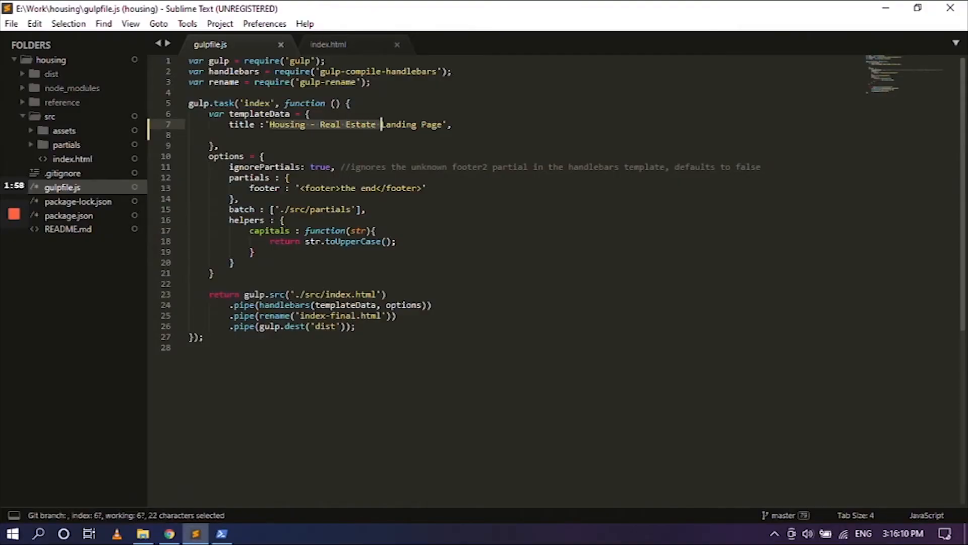
{"action": "type", "text": "Greenfield Residence',"}
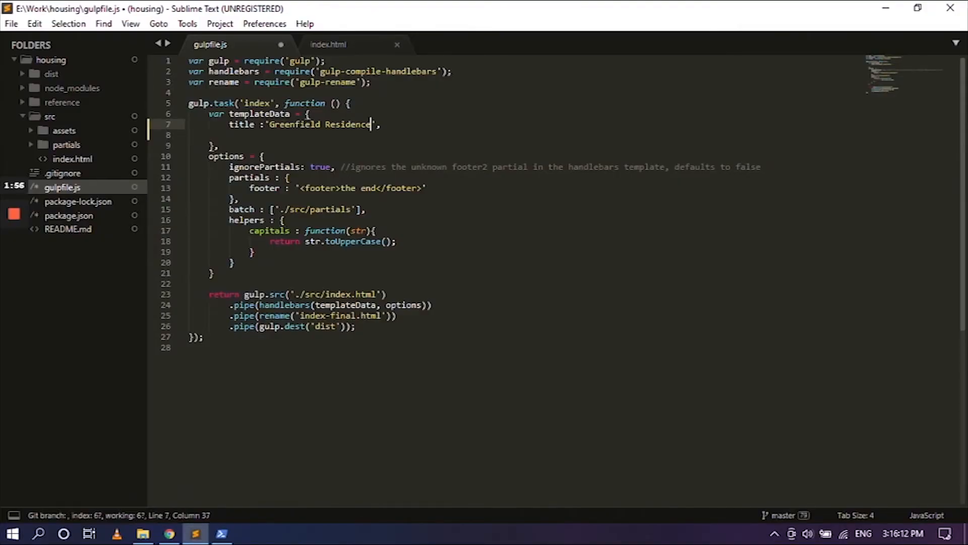
{"action": "key", "text": "ctrl+s"}
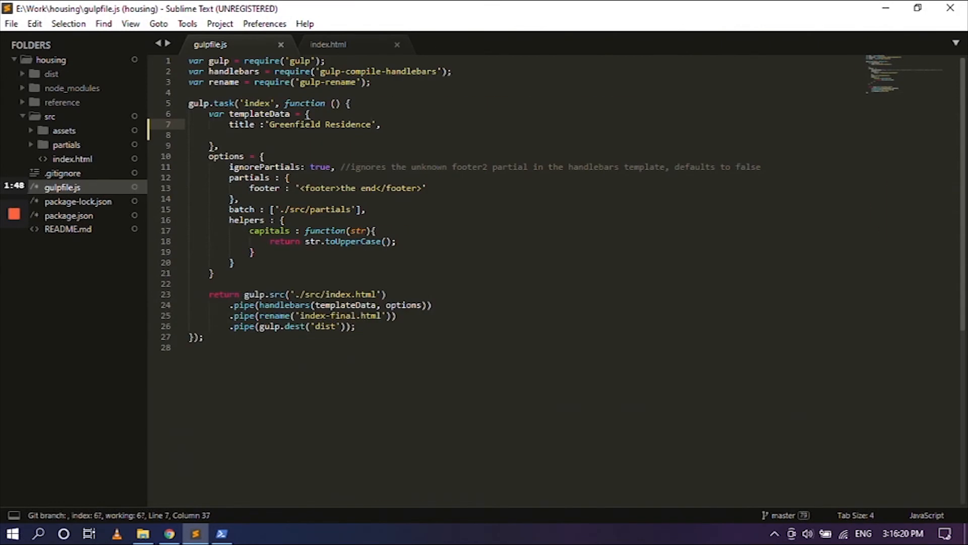
{"action": "left_click_drag", "start_coordinate": [269, 124], "coordinate": [369, 124]}
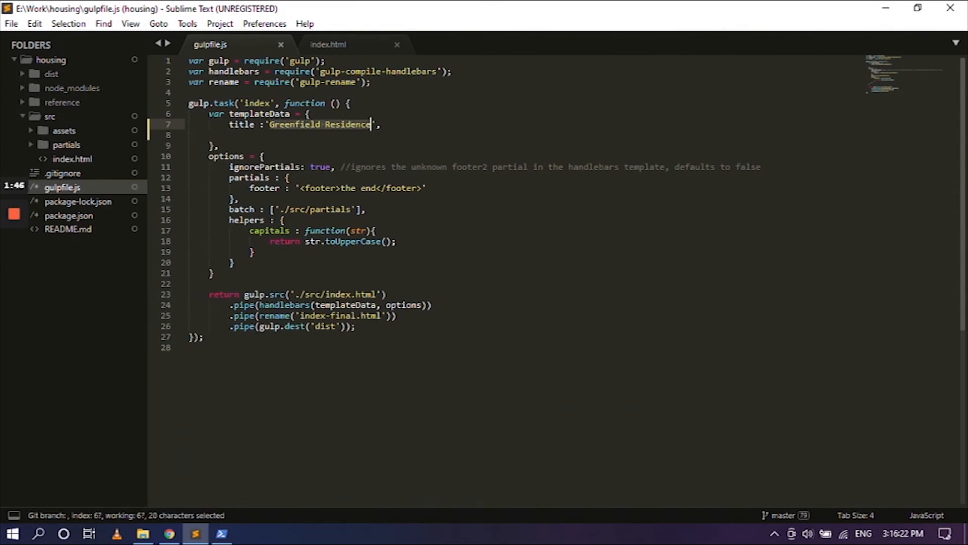
{"action": "left_click", "coordinate": [230, 135]}
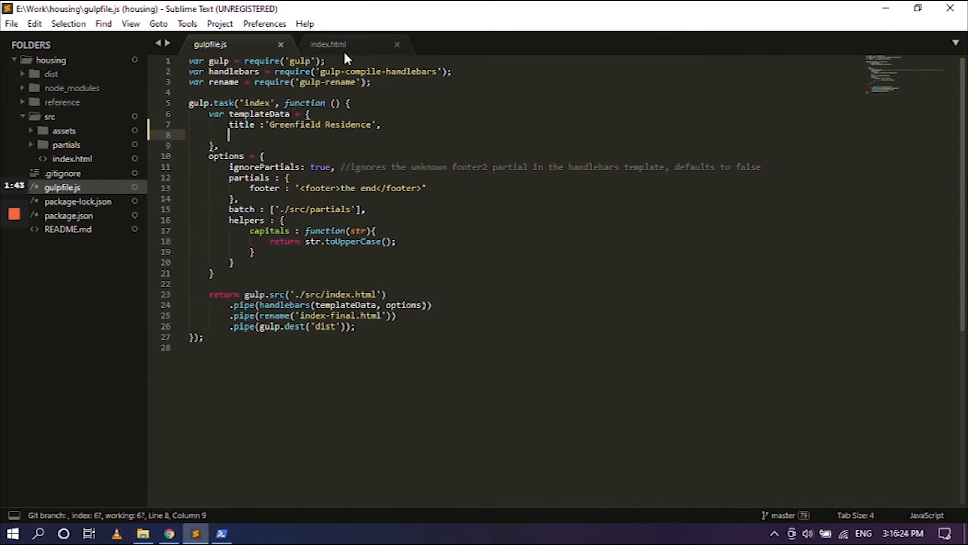
{"action": "left_click", "coordinate": [328, 44]}
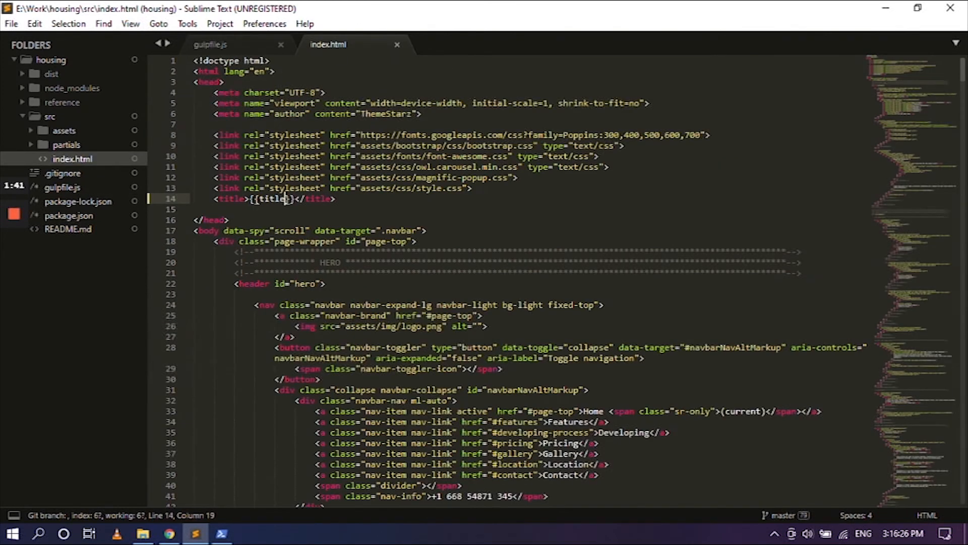
{"action": "double_click", "coordinate": [265, 199]}
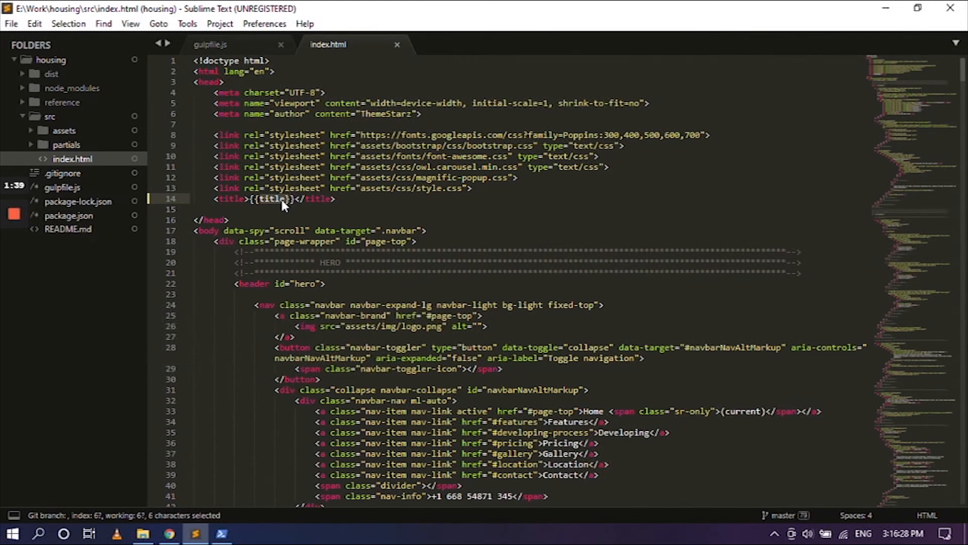
{"action": "left_click", "coordinate": [283, 199]}
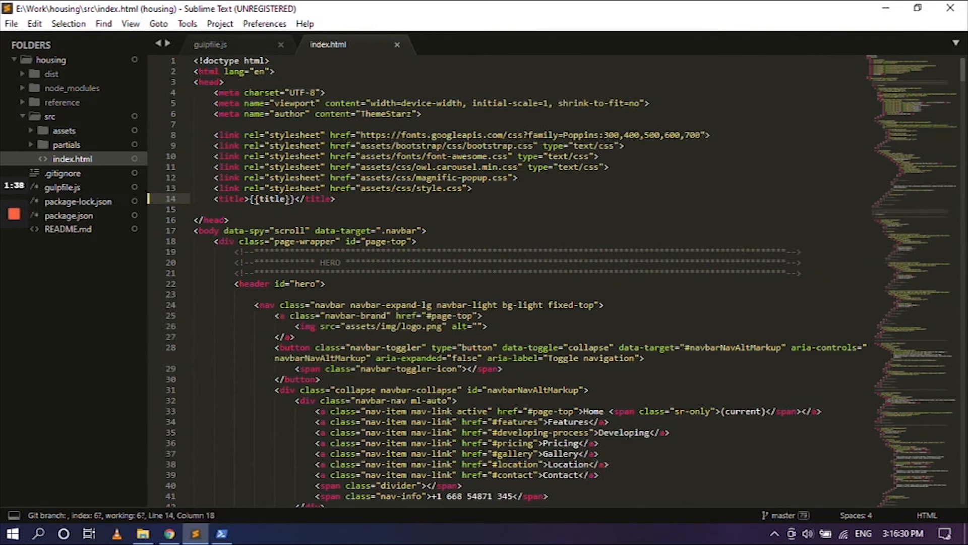
{"action": "left_click", "coordinate": [210, 44]}
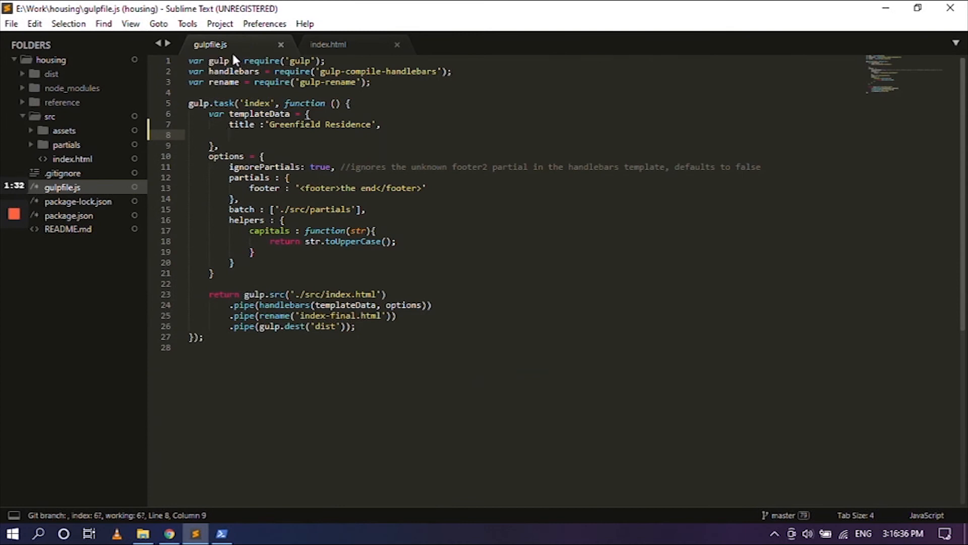
{"action": "double_click", "coordinate": [241, 124]}
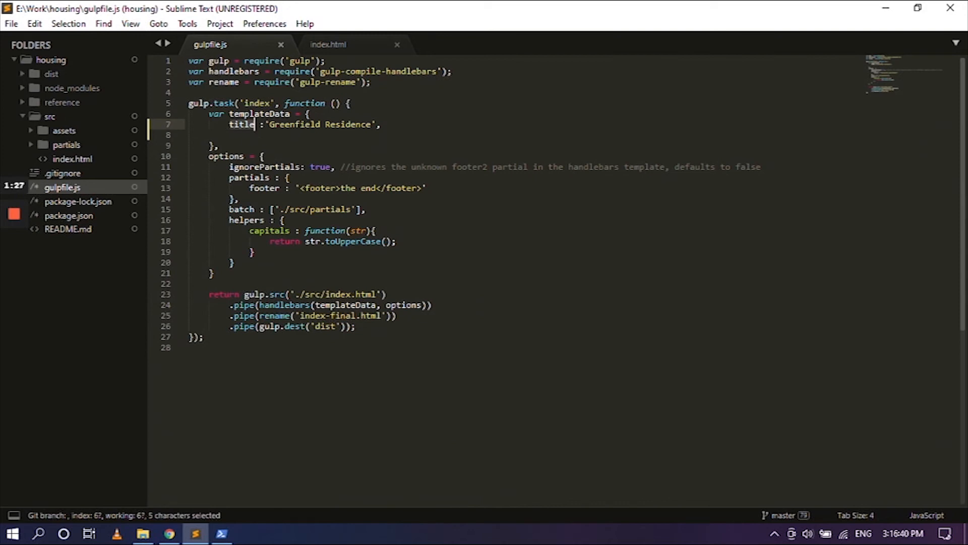
{"action": "mouse_move", "coordinate": [348, 58]}
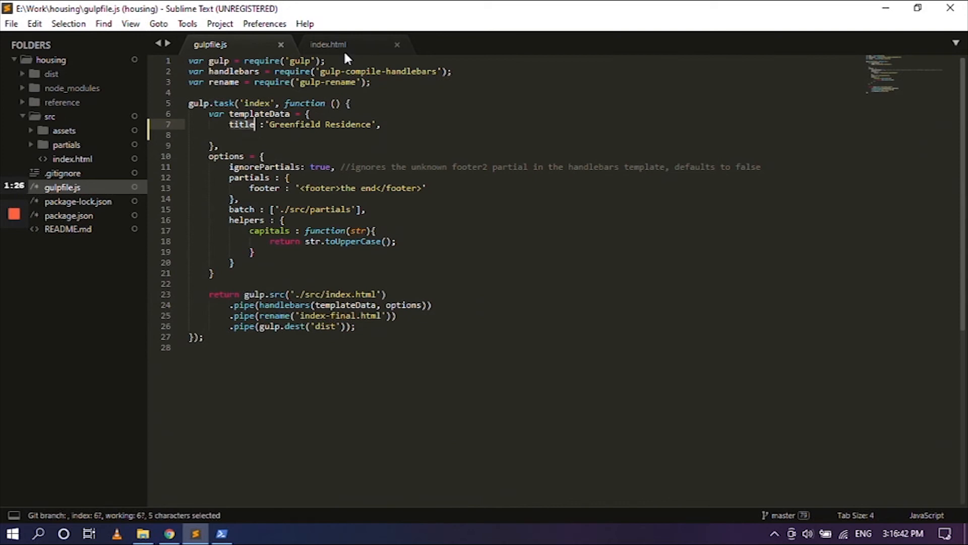
{"action": "mouse_move", "coordinate": [330, 51]}
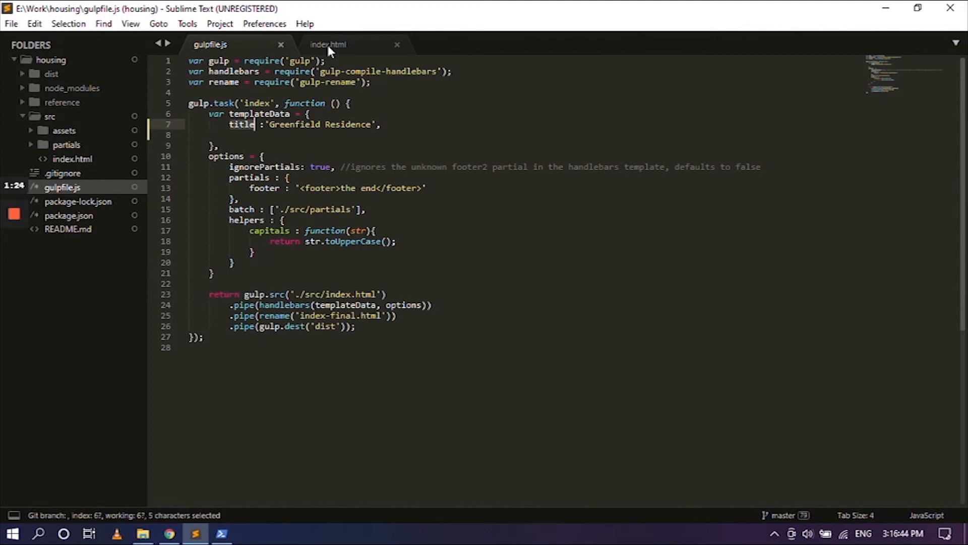
{"action": "left_click", "coordinate": [329, 45]}
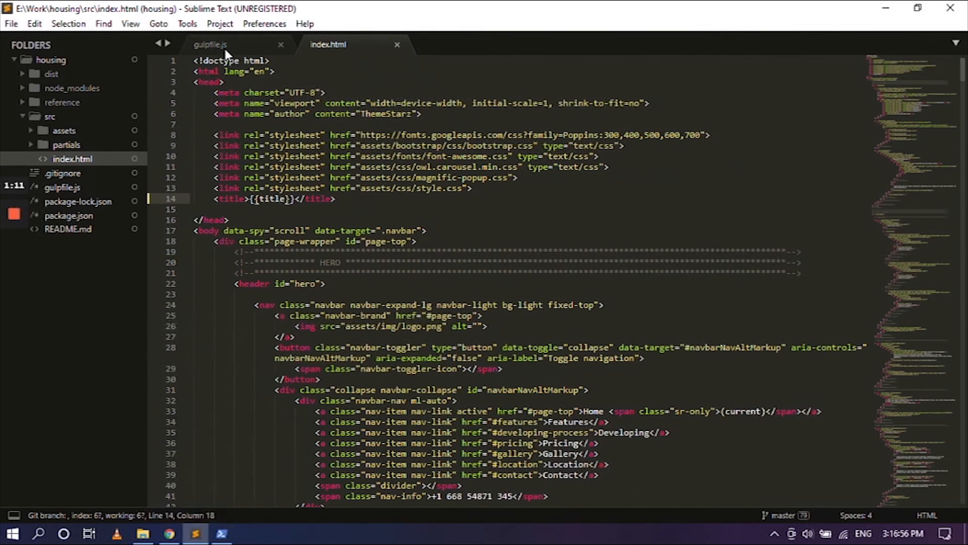
{"action": "left_click", "coordinate": [209, 44]}
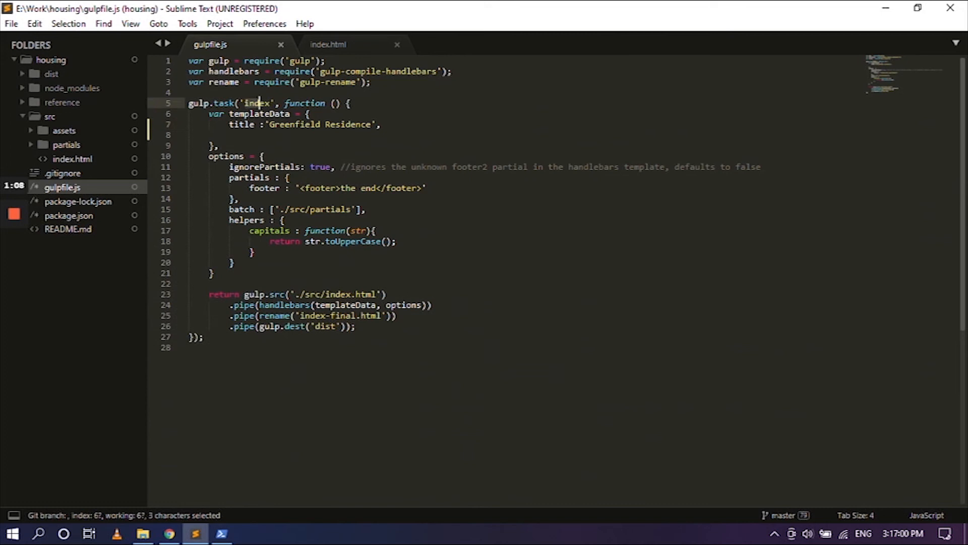
{"action": "mouse_move", "coordinate": [221, 532]}
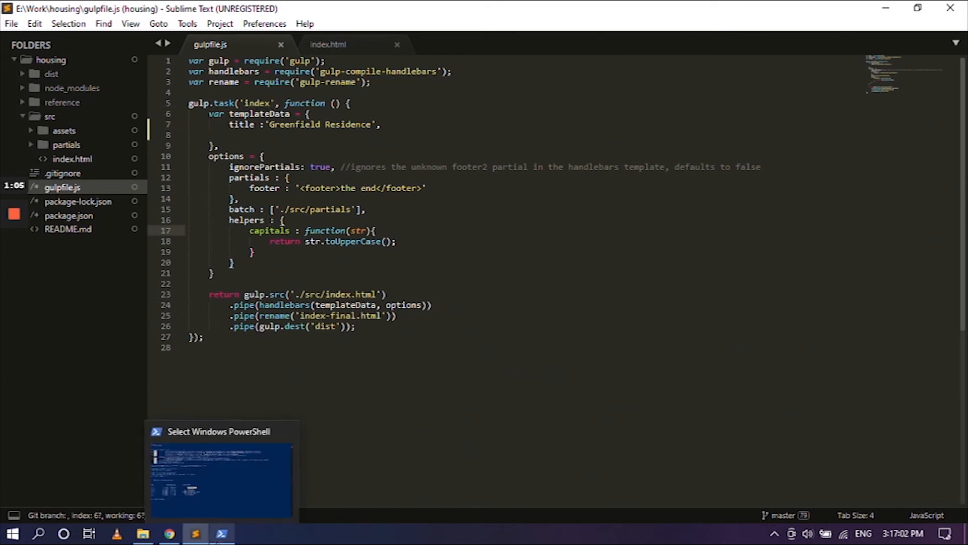
Run 'gulp index' in PowerShell, then type the mistyped command 'gulp indes'
{"action": "left_click", "coordinate": [220, 475]}
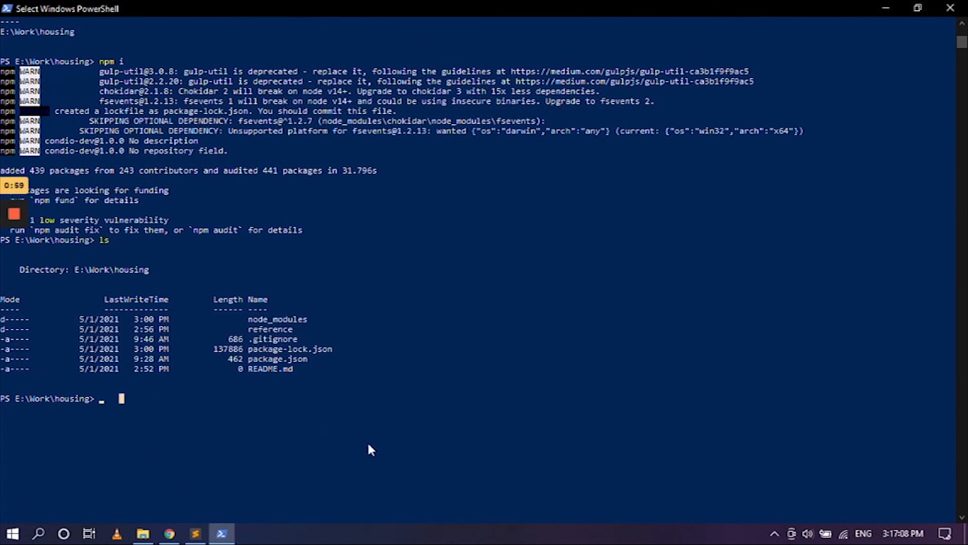
{"action": "type", "text": "gulp"}
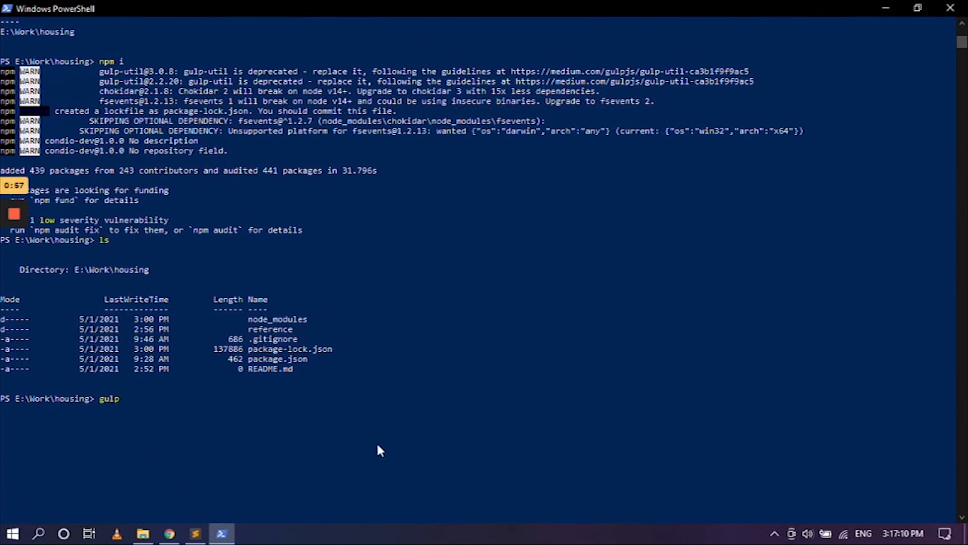
{"action": "type", "text": "index"}
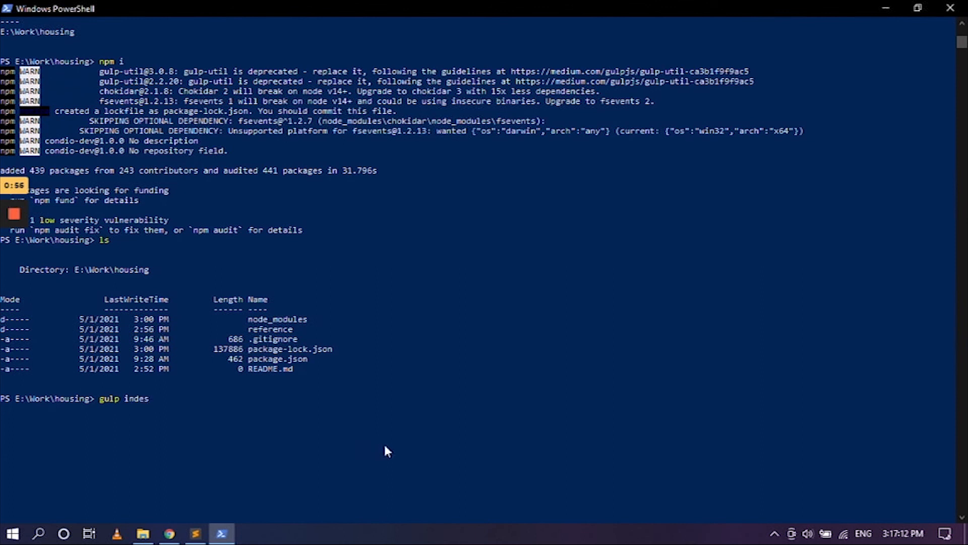
{"action": "key", "text": "Return"}
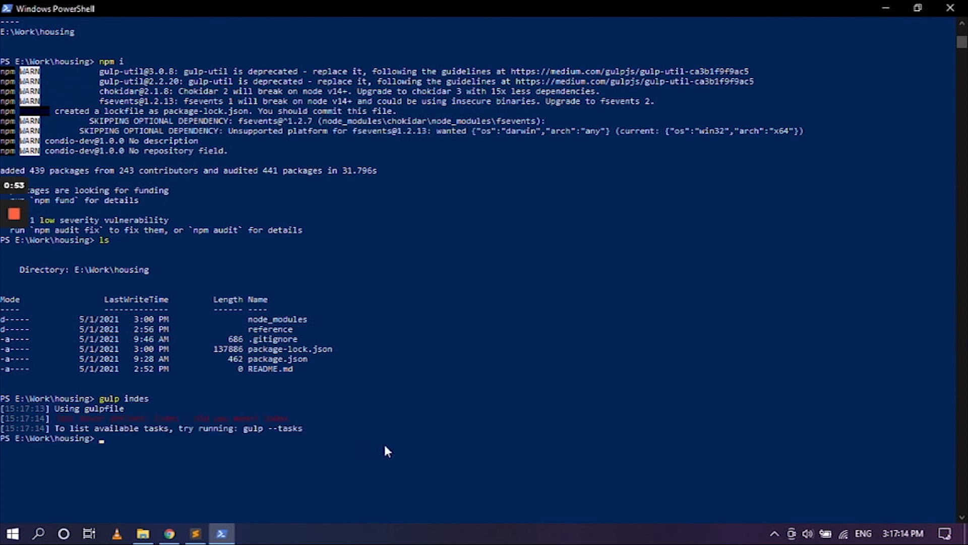
{"action": "type", "text": "gul"}
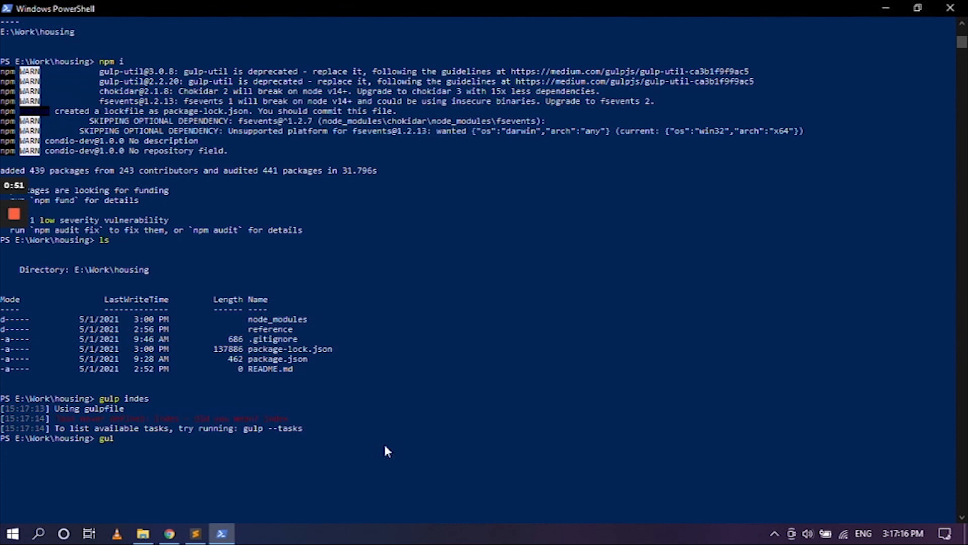
{"action": "type", "text": "p indes"}
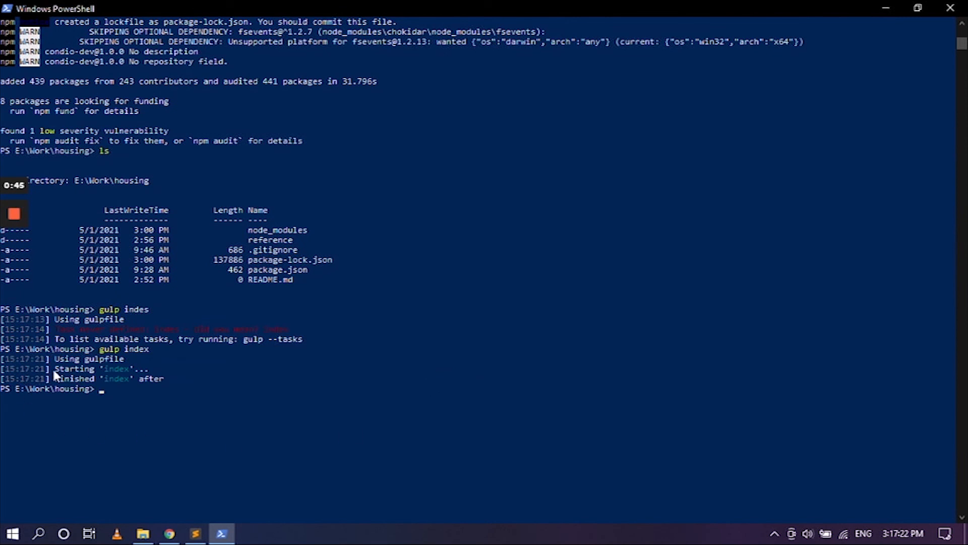
{"action": "mouse_move", "coordinate": [135, 520]}
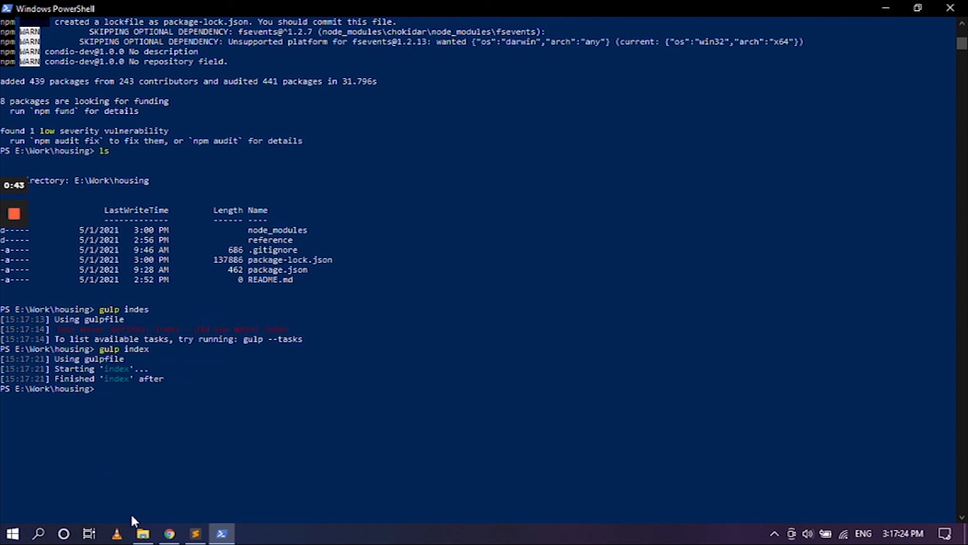
Open the dist folder of the housing project in File Explorer
{"action": "left_click", "coordinate": [143, 533]}
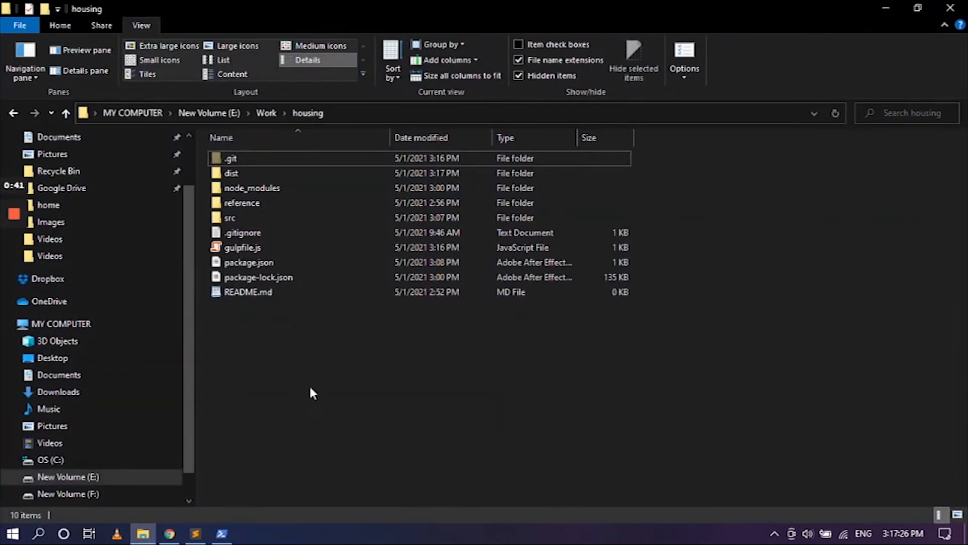
{"action": "left_click", "coordinate": [231, 173]}
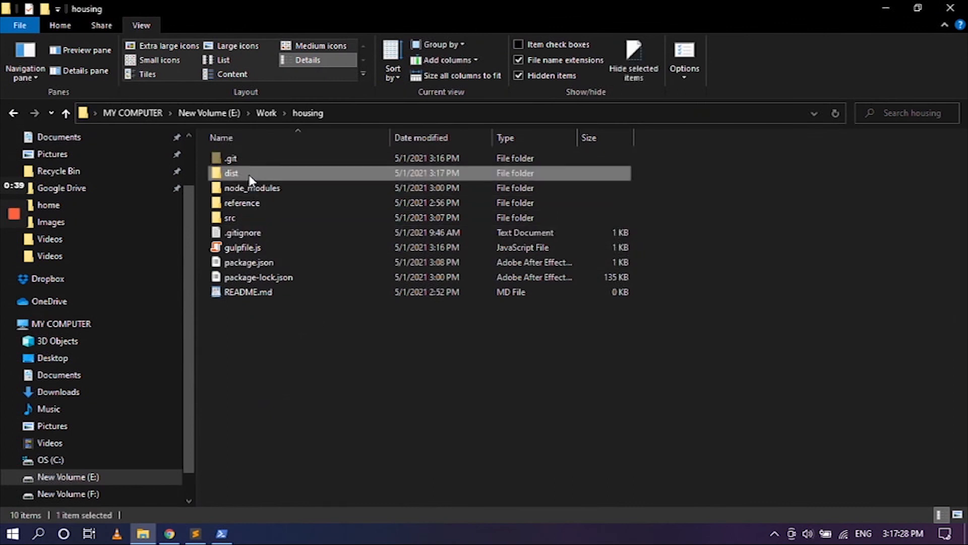
{"action": "double_click", "coordinate": [232, 173]}
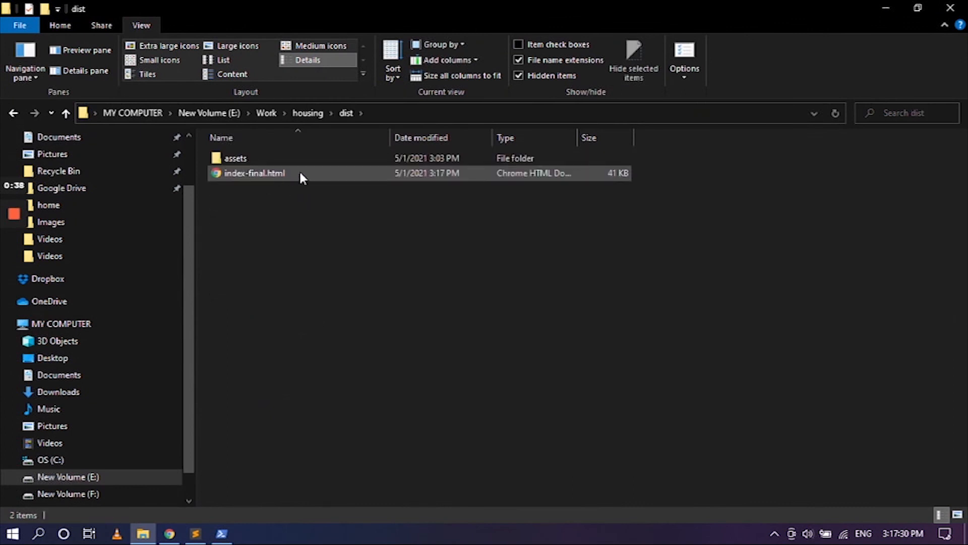
{"action": "mouse_move", "coordinate": [262, 176]}
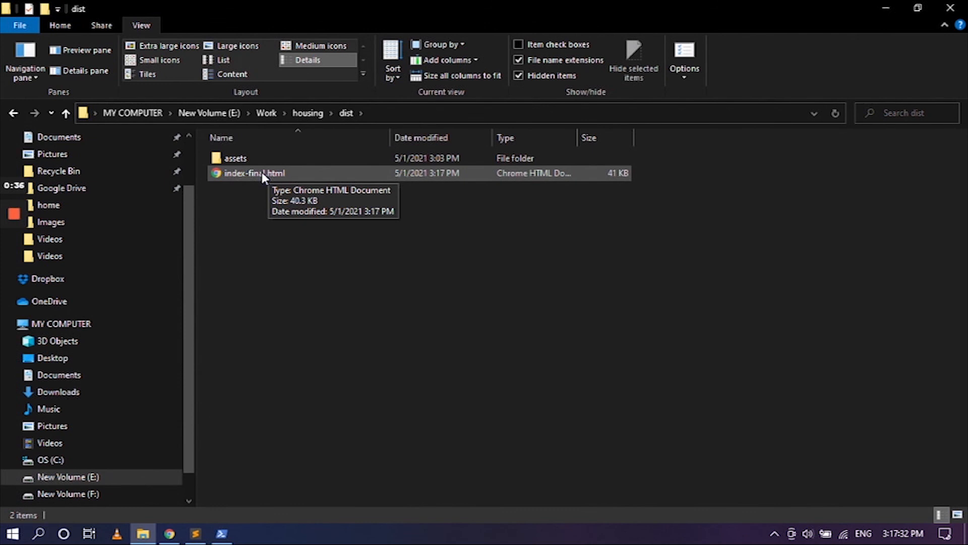
{"action": "mouse_move", "coordinate": [197, 534]}
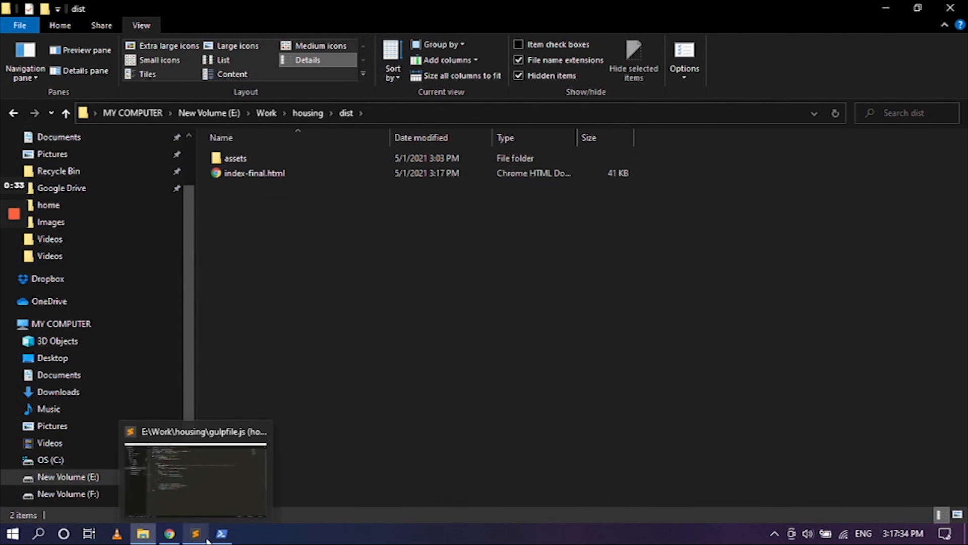
{"action": "mouse_move", "coordinate": [274, 523]}
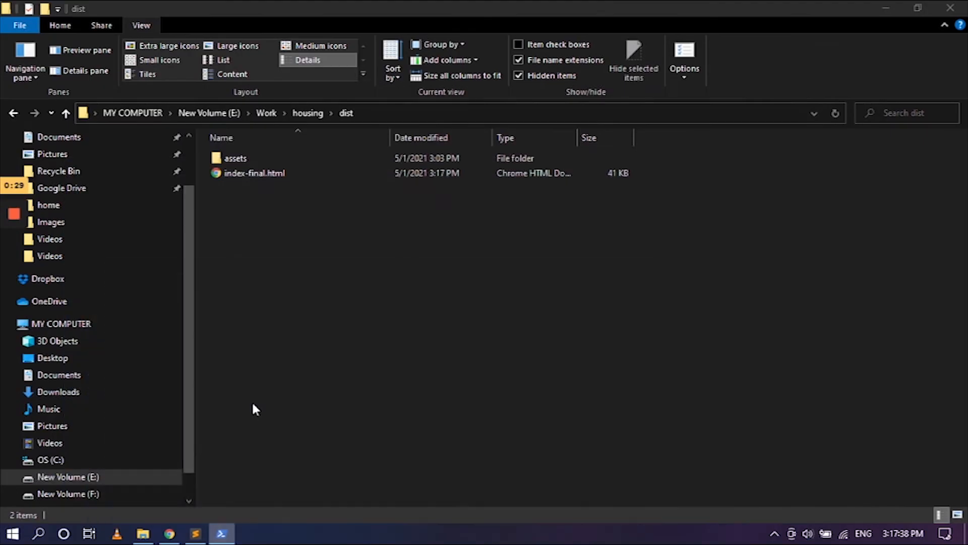
Open index-final.html from dist in Chrome
{"action": "right_click", "coordinate": [254, 173]}
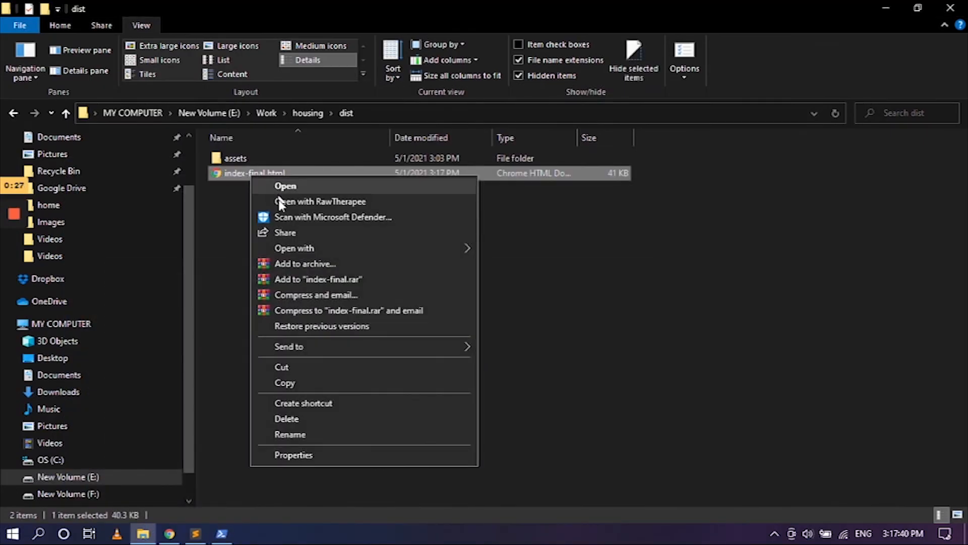
{"action": "left_click", "coordinate": [285, 186]}
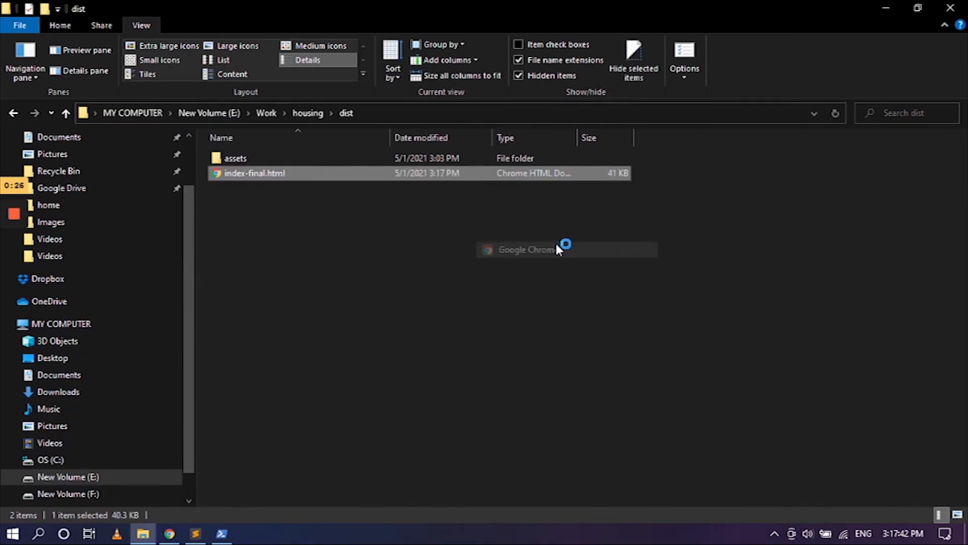
{"action": "double_click", "coordinate": [253, 173]}
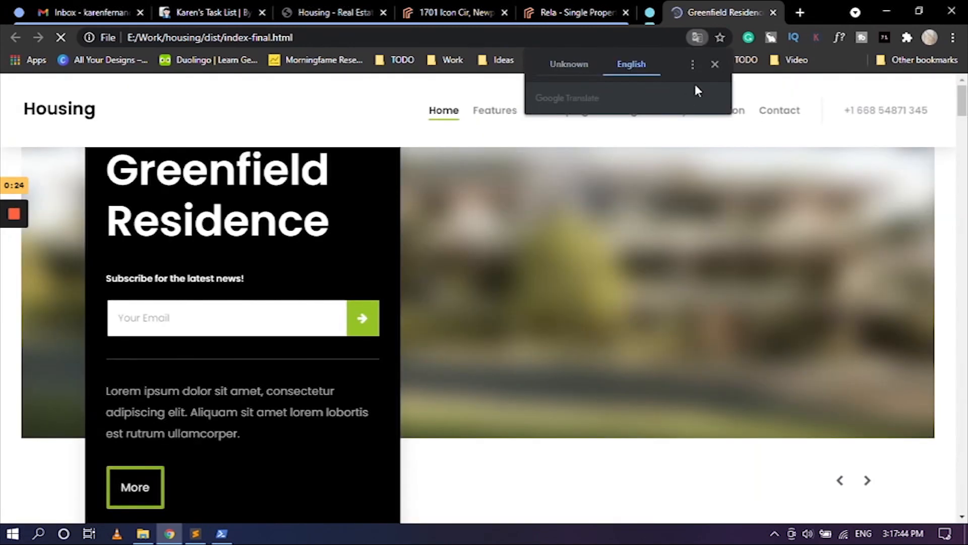